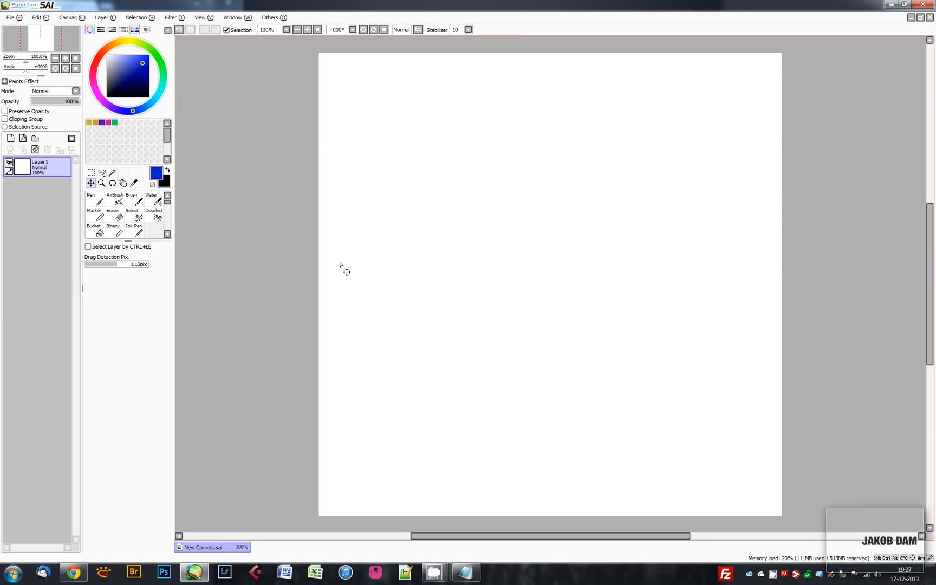
pyautogui.moveTo(270, 280)
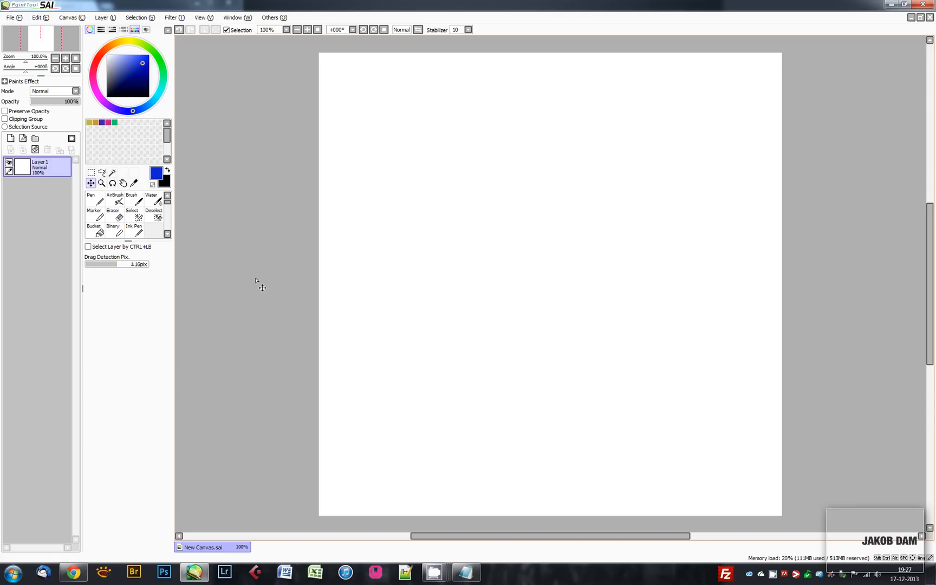
pyautogui.moveTo(270, 281)
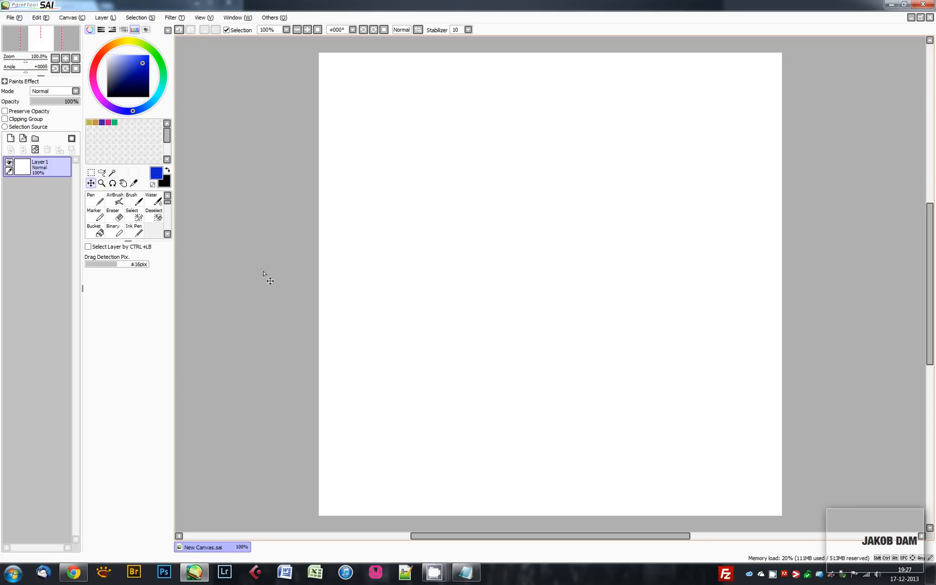
pyautogui.moveTo(291, 261)
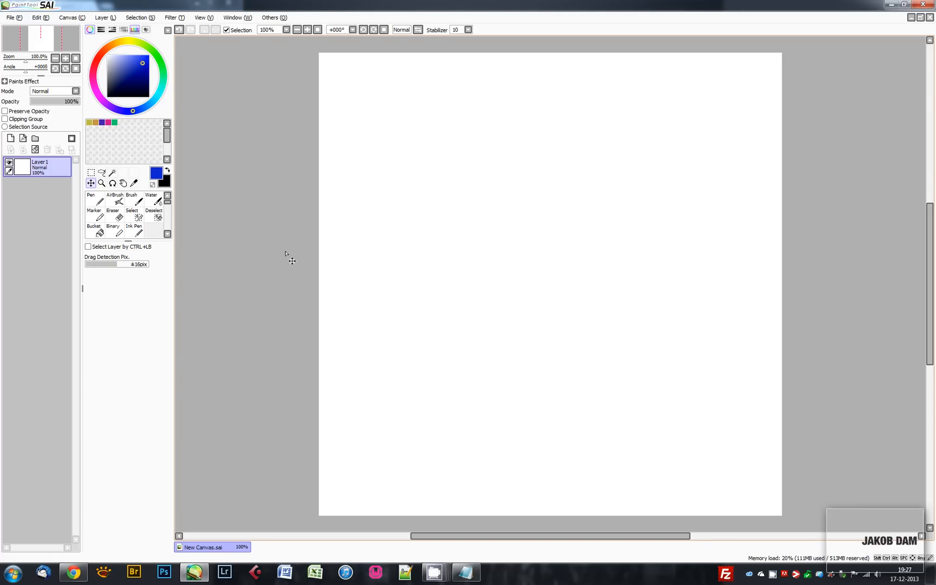
pyautogui.moveTo(277, 273)
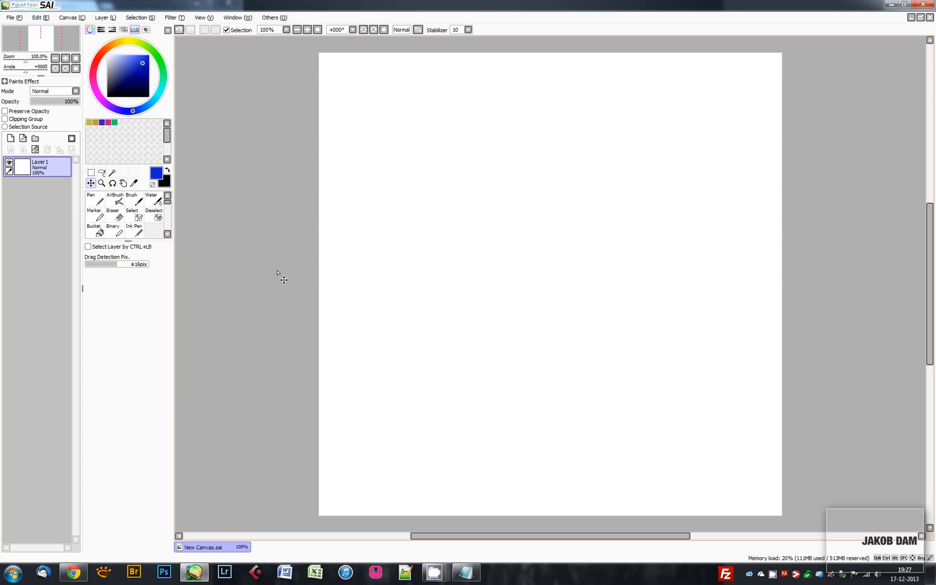
pyautogui.moveTo(230, 239)
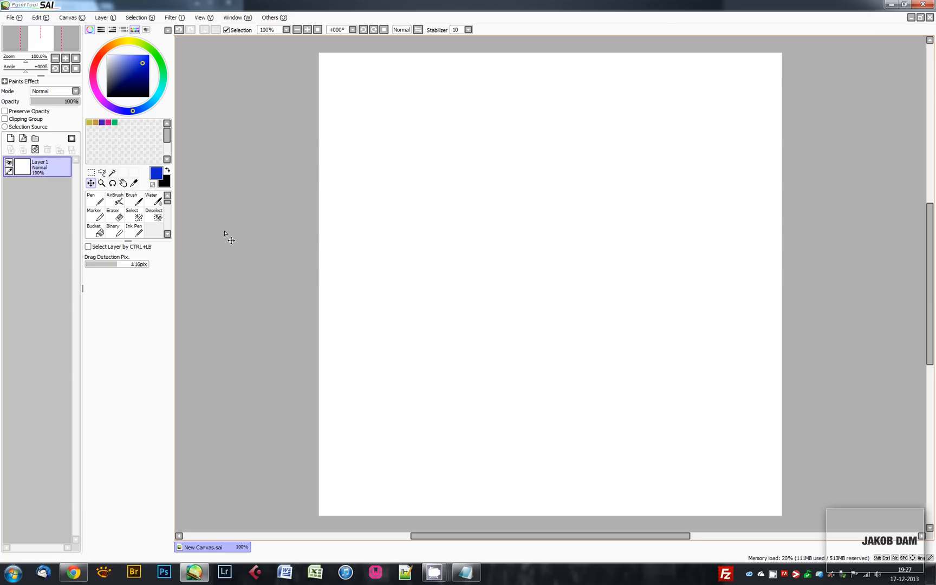
pyautogui.moveTo(276, 259)
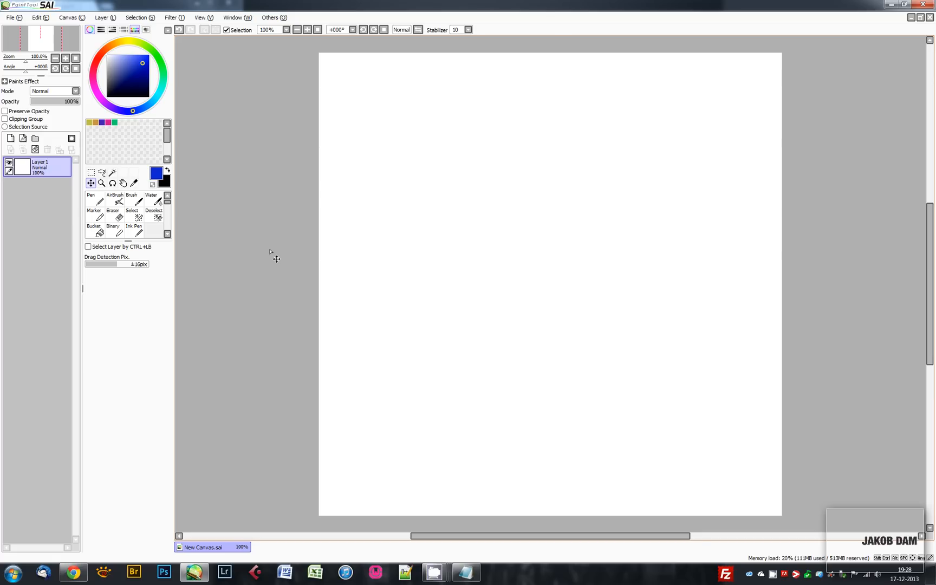
pyautogui.moveTo(271, 247)
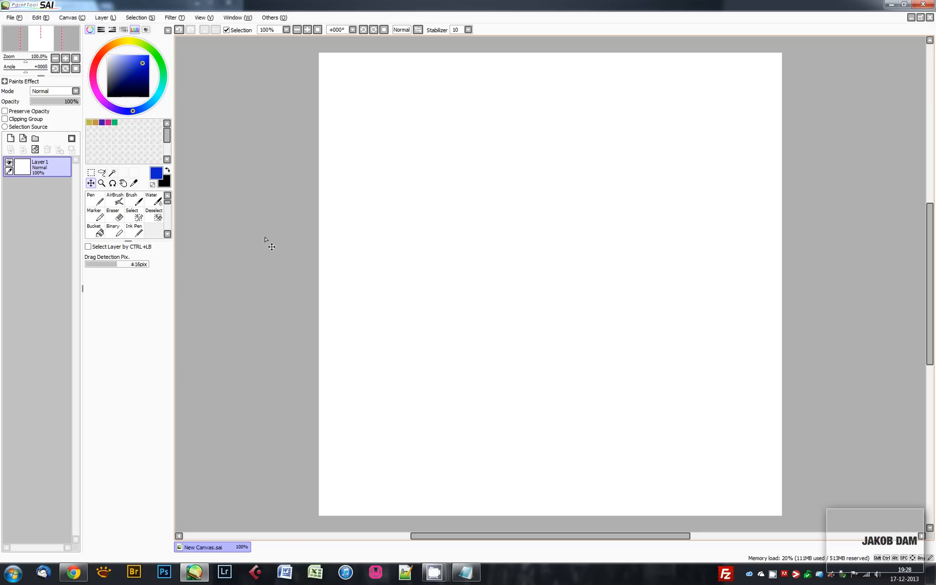
pyautogui.moveTo(272, 233)
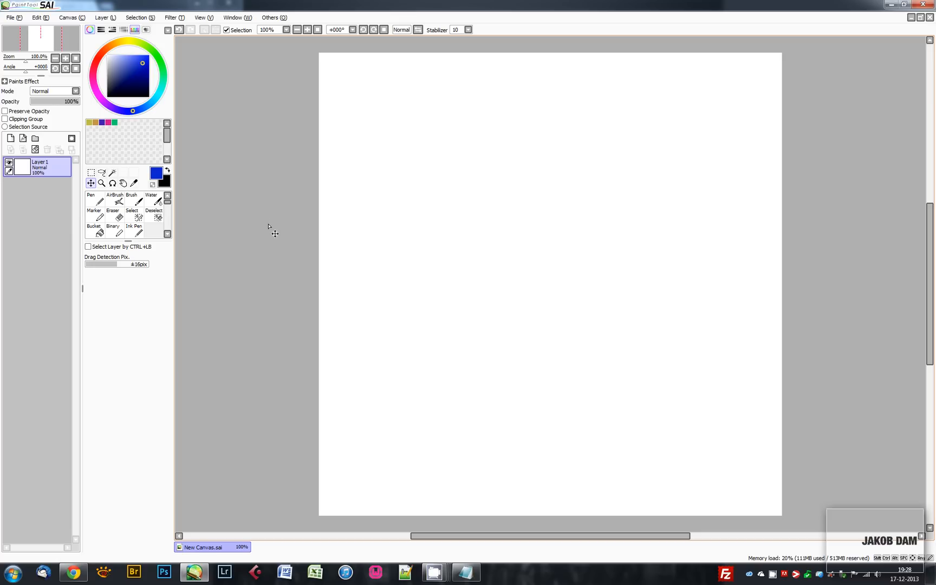
pyautogui.moveTo(249, 335)
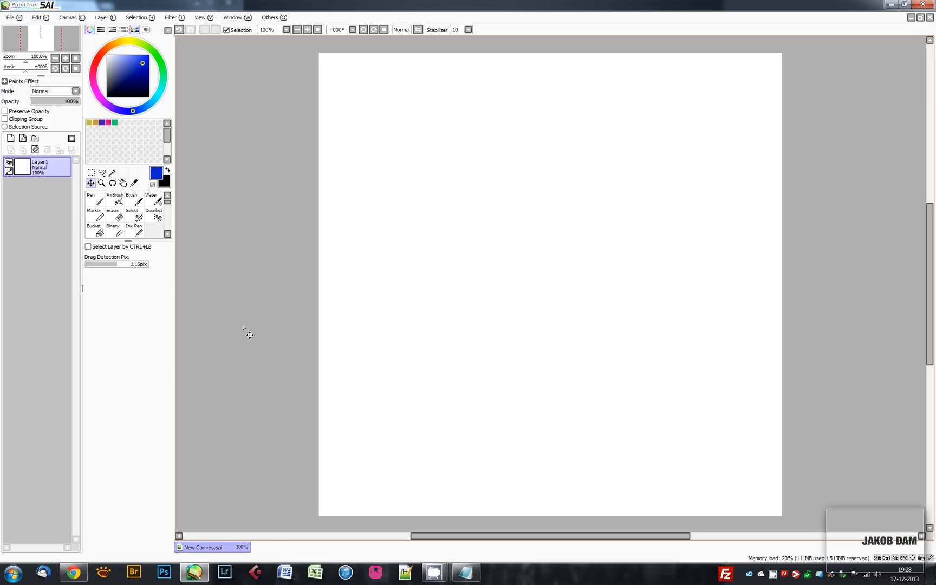
pyautogui.moveTo(226, 337)
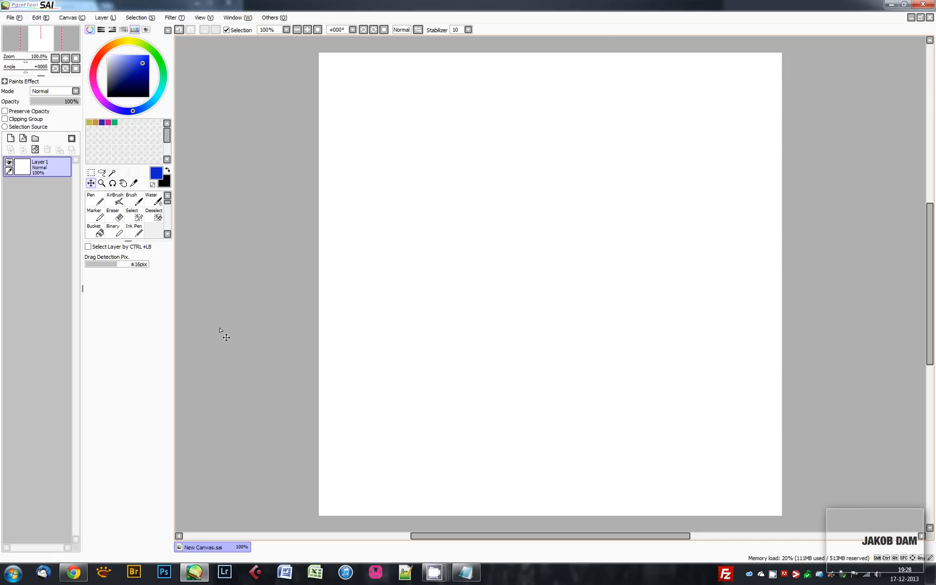
pyautogui.moveTo(399, 147)
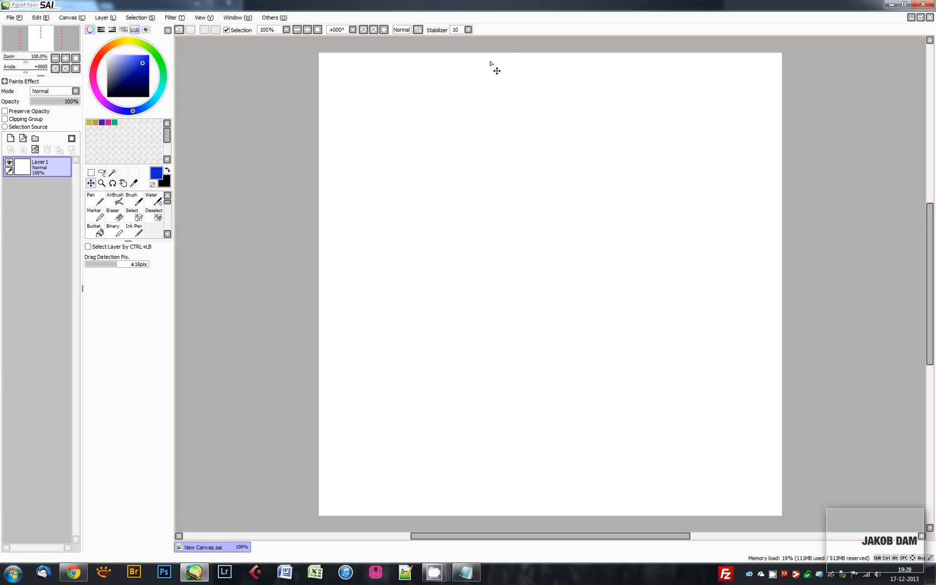
pyautogui.moveTo(241, 176)
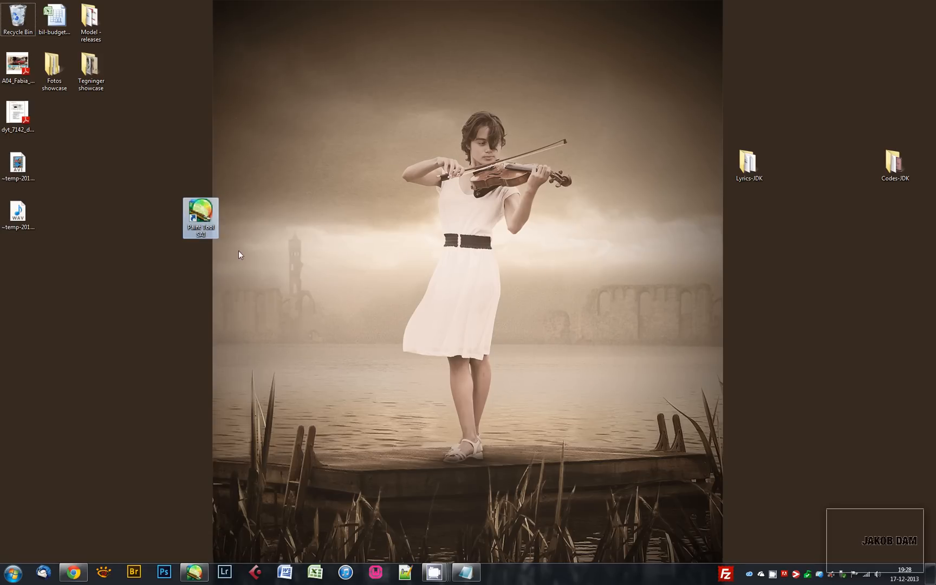
# Bring up the SAI shortcut's Properties and go to the Compatibility settings.
pyautogui.rightClick(201, 217)
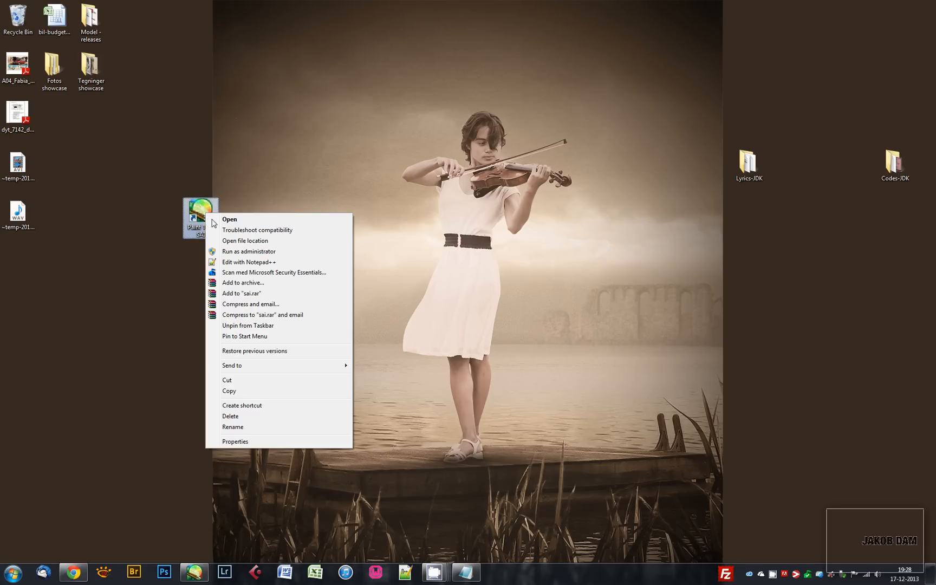
pyautogui.click(235, 442)
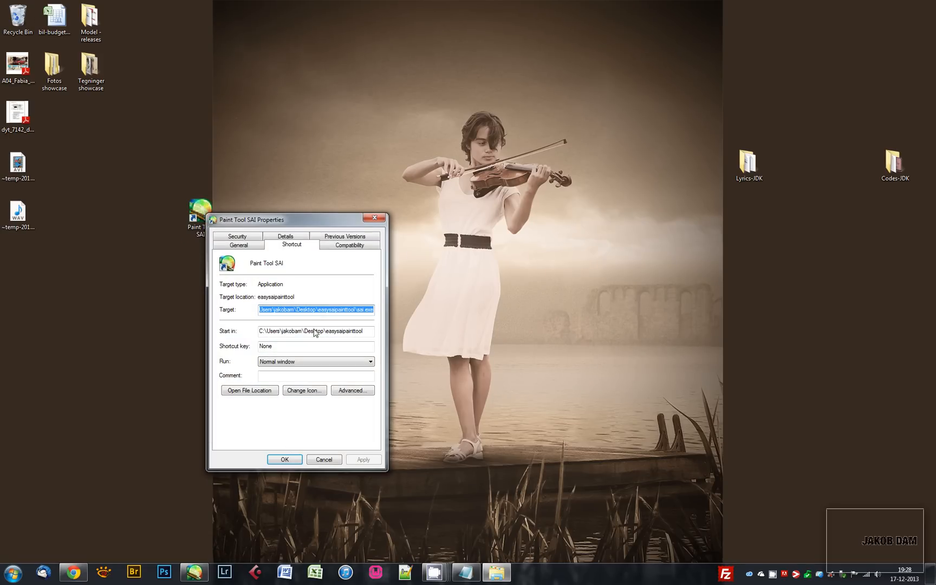
pyautogui.click(348, 245)
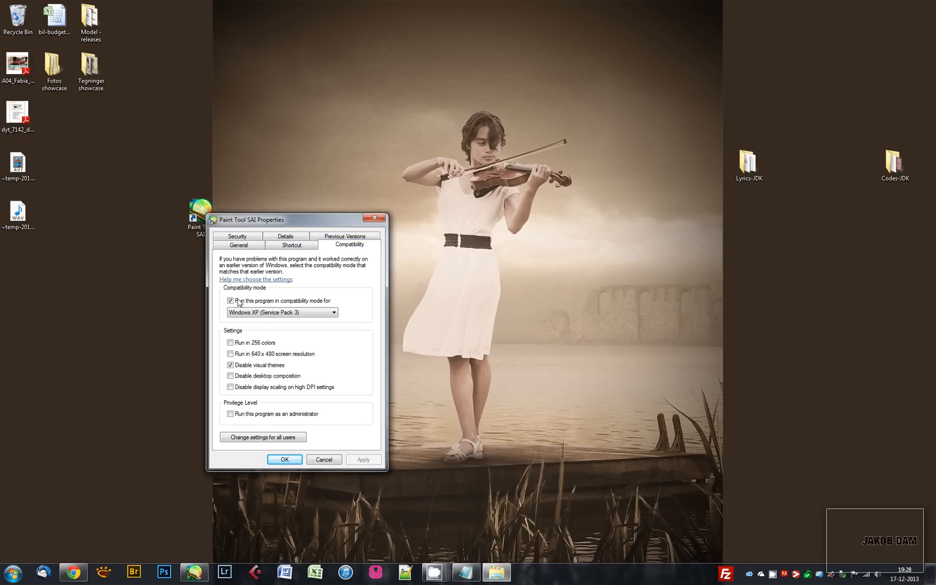
pyautogui.moveTo(304, 307)
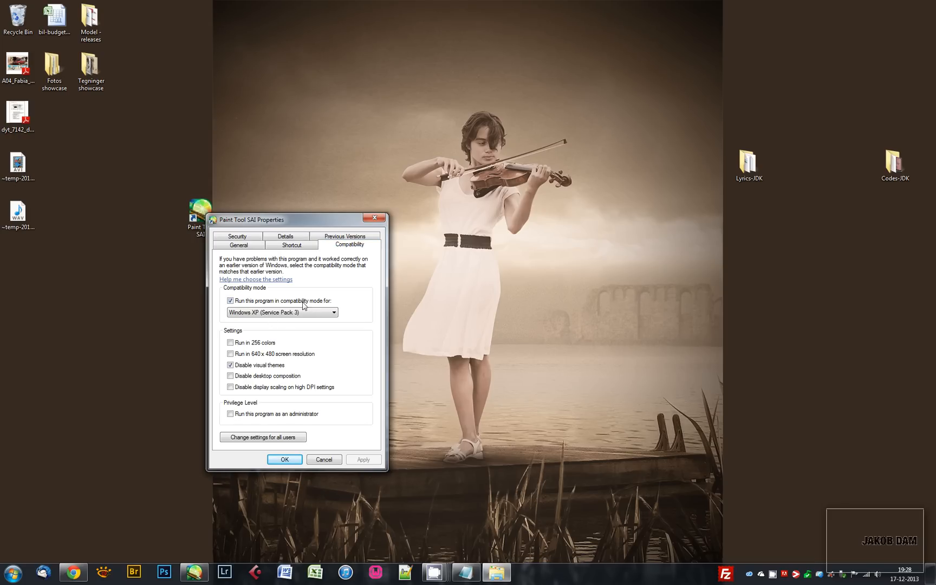
# Set Windows XP (Service Pack 3) compatibility with visual themes disabled and confirm.
pyautogui.click(333, 312)
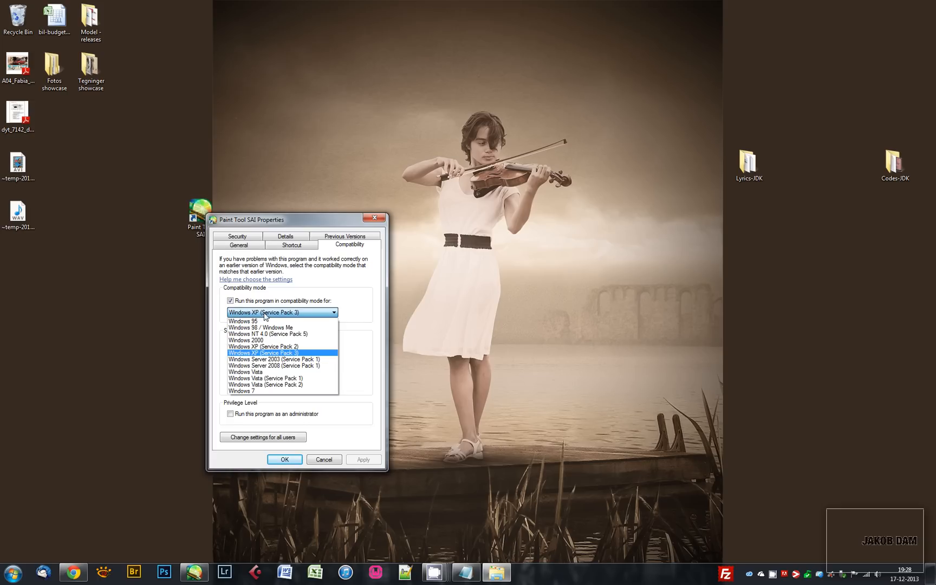
pyautogui.click(264, 353)
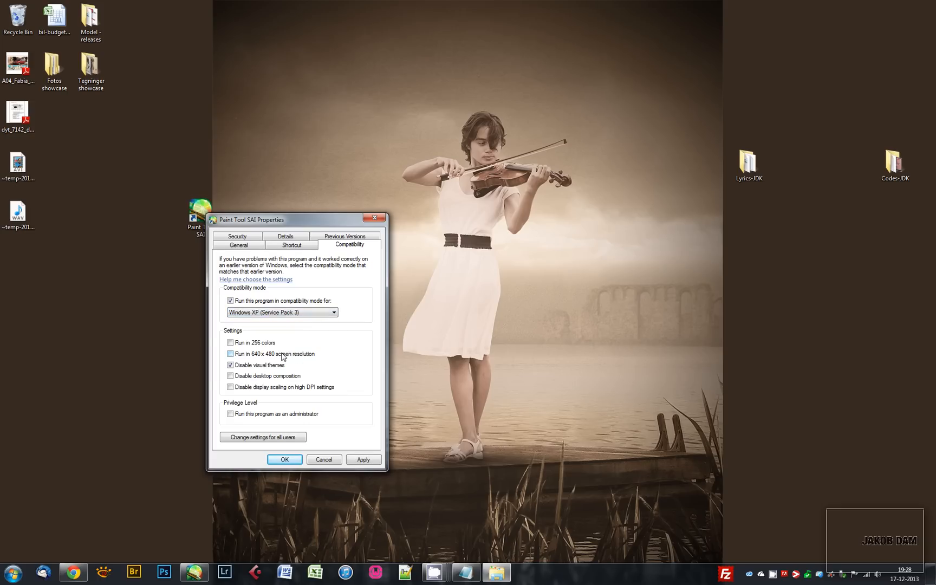
pyautogui.click(230, 365)
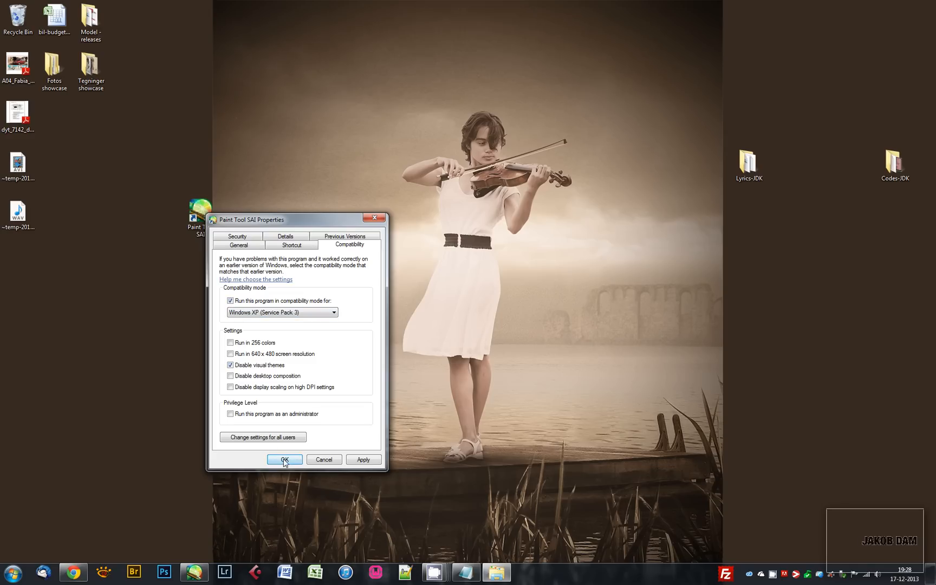
pyautogui.click(284, 460)
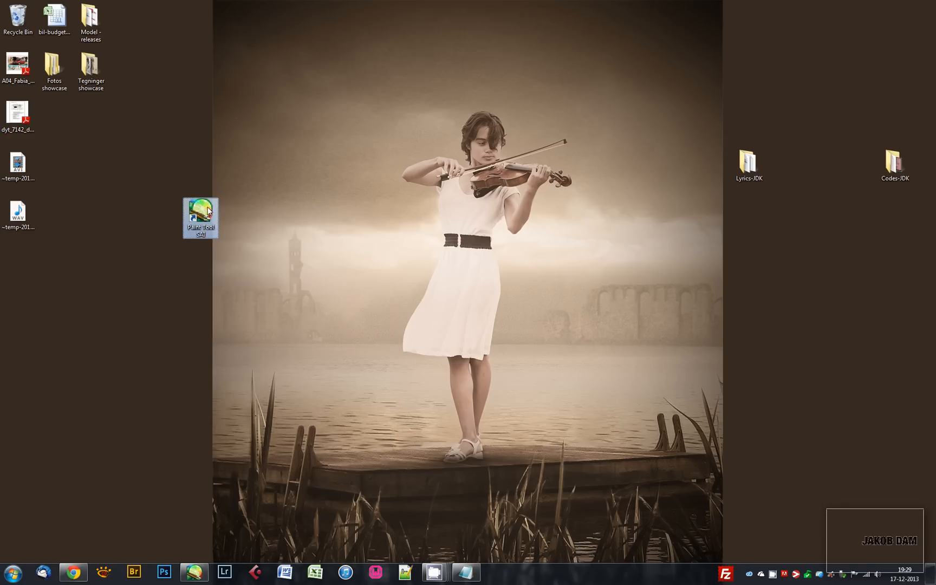
pyautogui.doubleClick(200, 217)
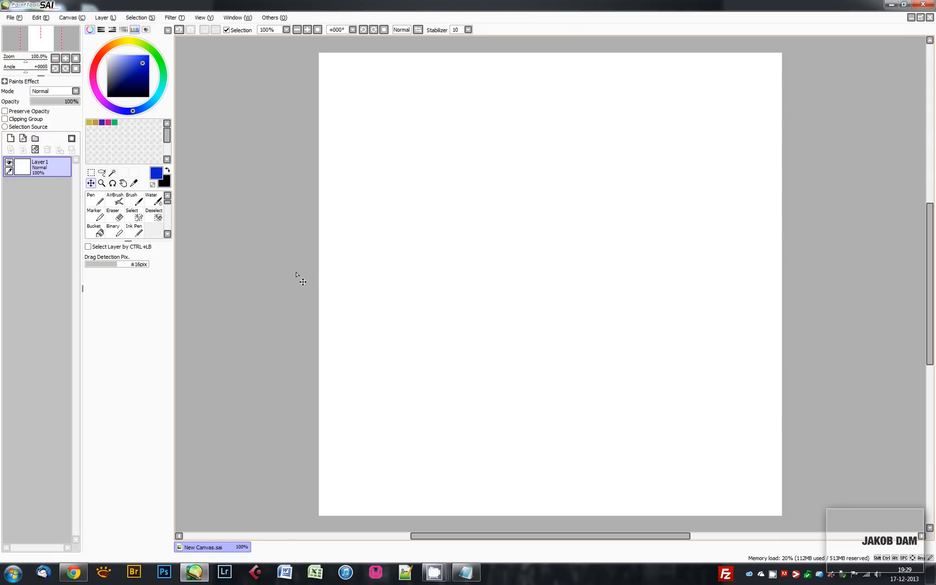
pyautogui.moveTo(387, 281)
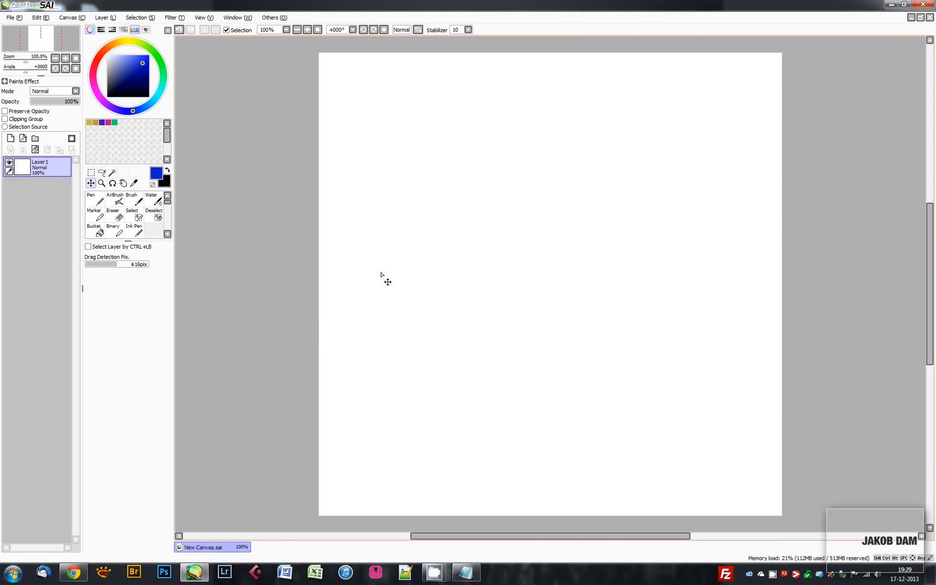
pyautogui.moveTo(349, 334)
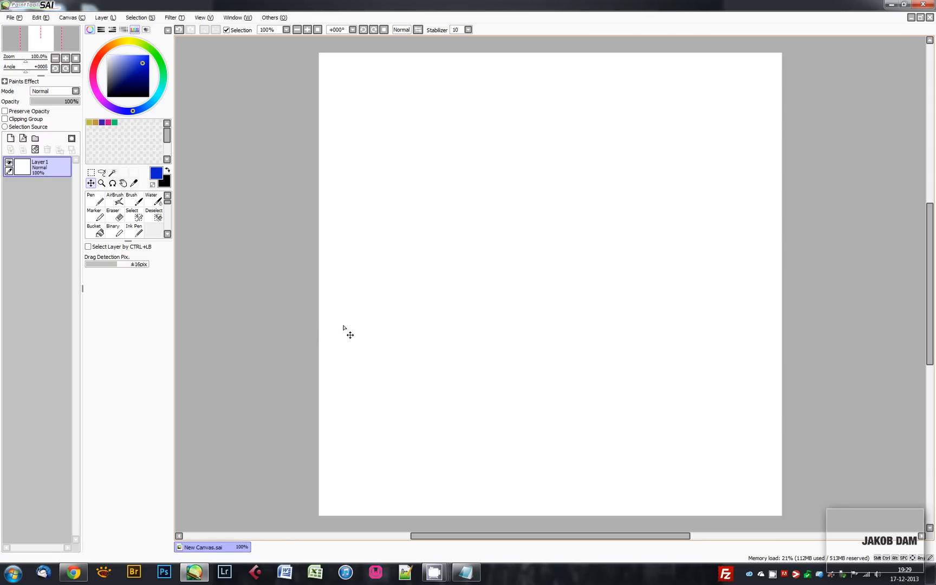
pyautogui.moveTo(374, 309)
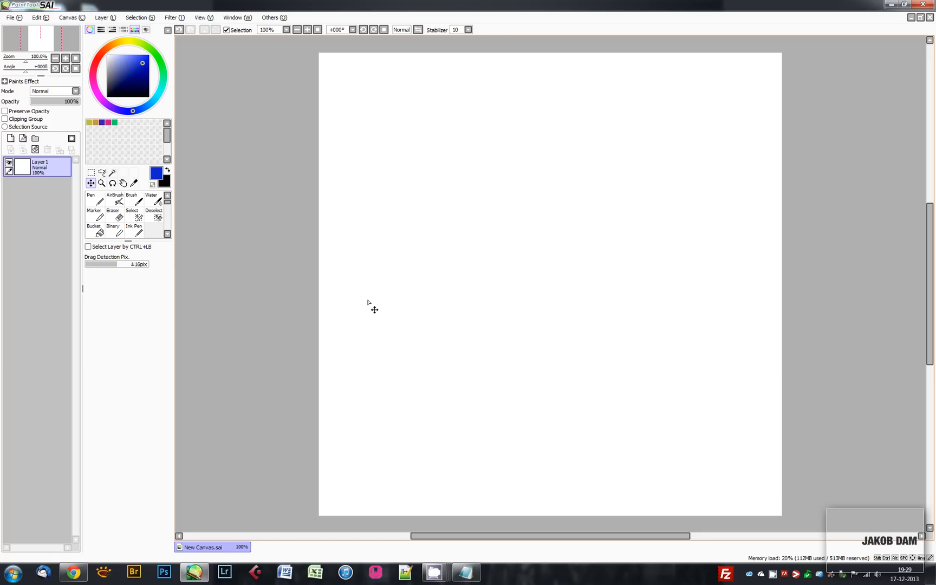
pyautogui.moveTo(382, 299)
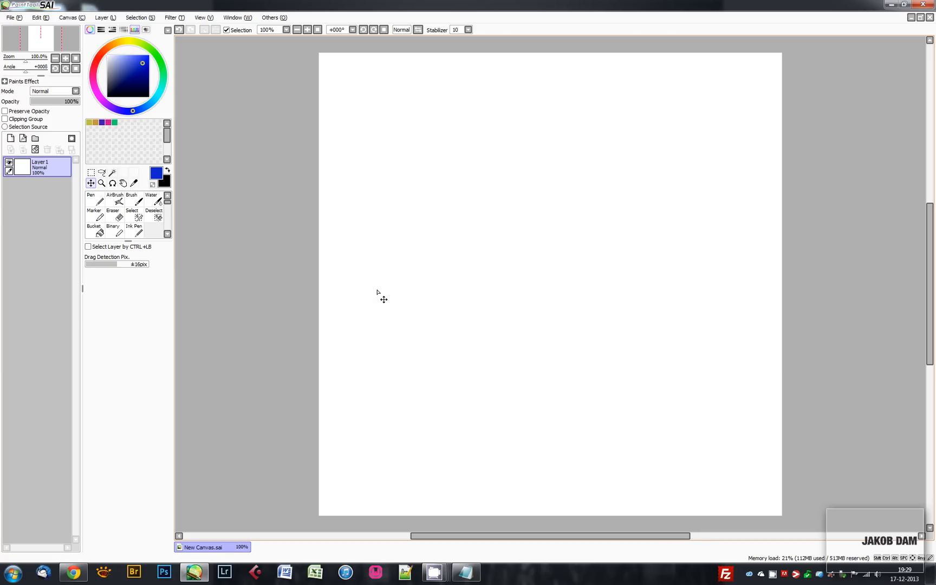
pyautogui.click(133, 230)
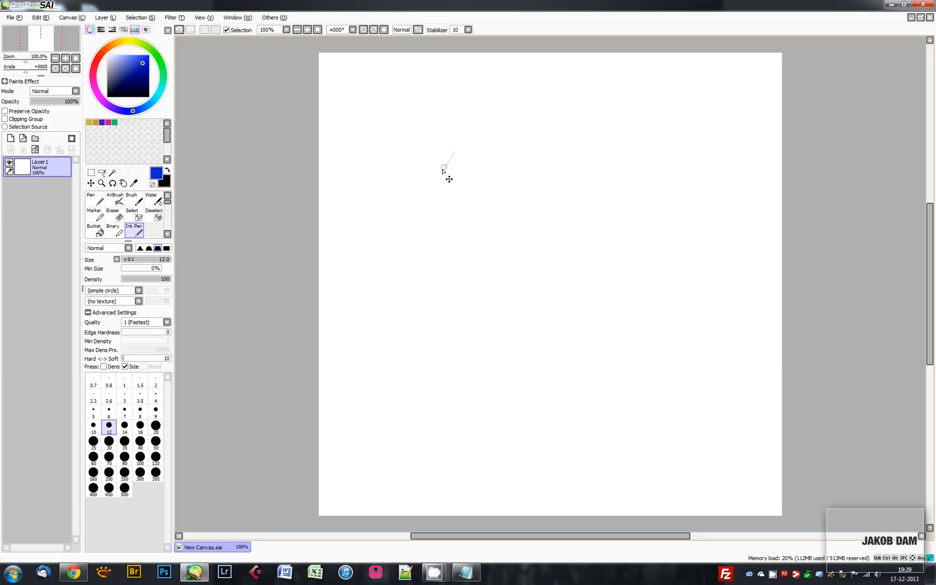
pyautogui.moveTo(445, 165); pyautogui.dragTo(490, 206)
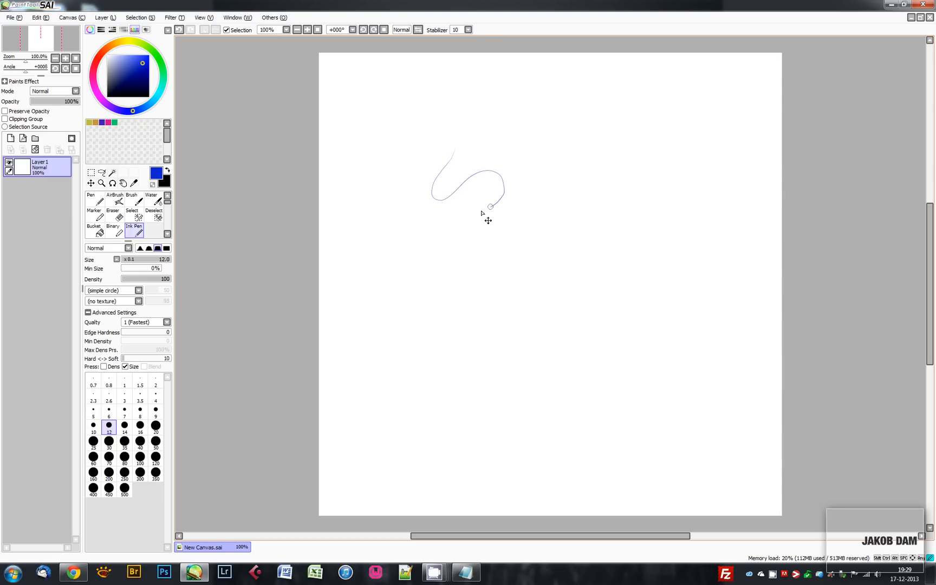
pyautogui.moveTo(490, 206); pyautogui.dragTo(548, 242)
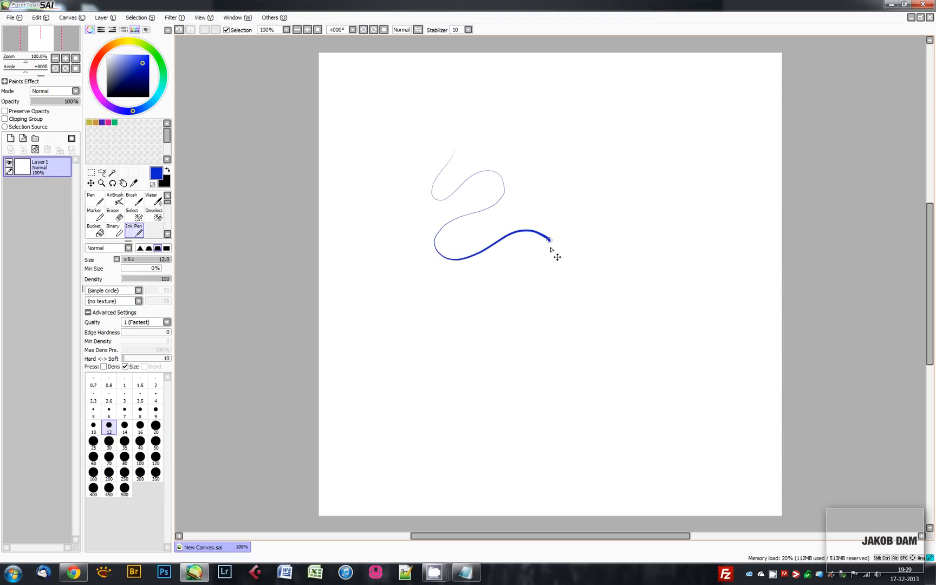
pyautogui.moveTo(549, 245); pyautogui.dragTo(699, 415)
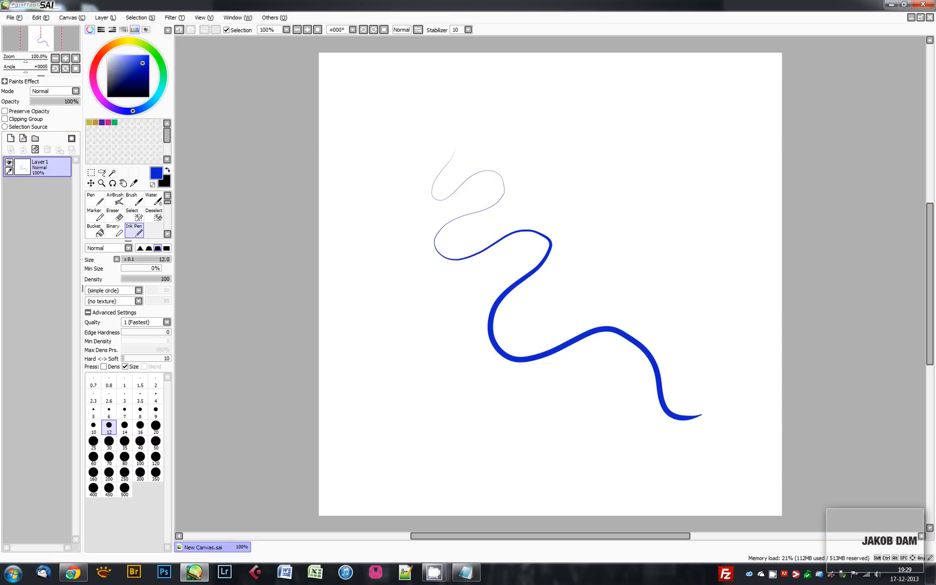
pyautogui.moveTo(290, 358)
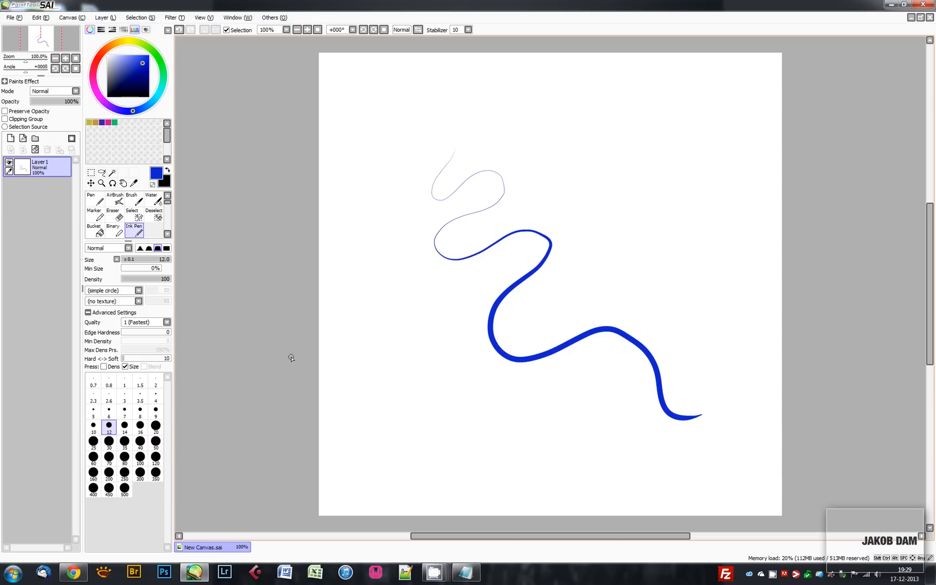
pyautogui.click(91, 183)
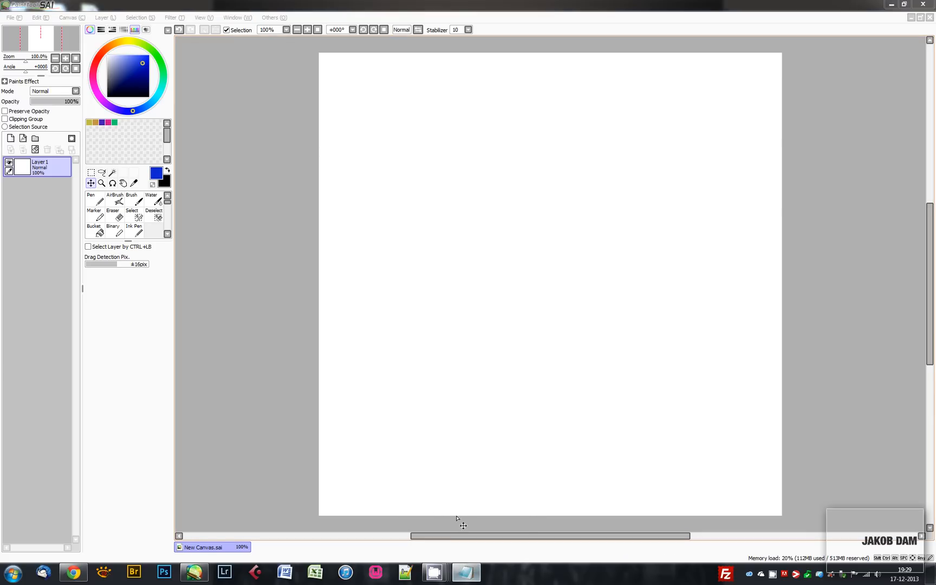
pyautogui.moveTo(329, 340)
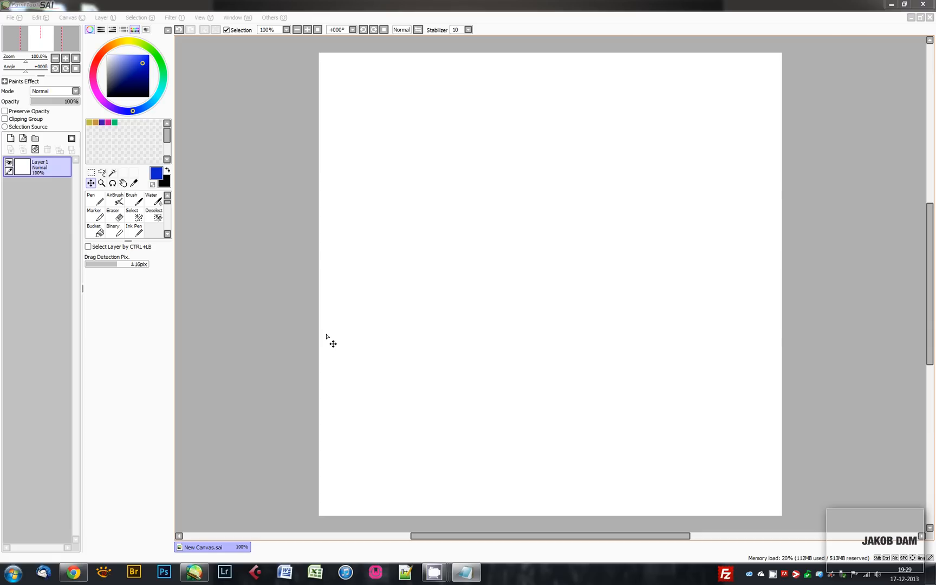
pyautogui.moveTo(292, 288)
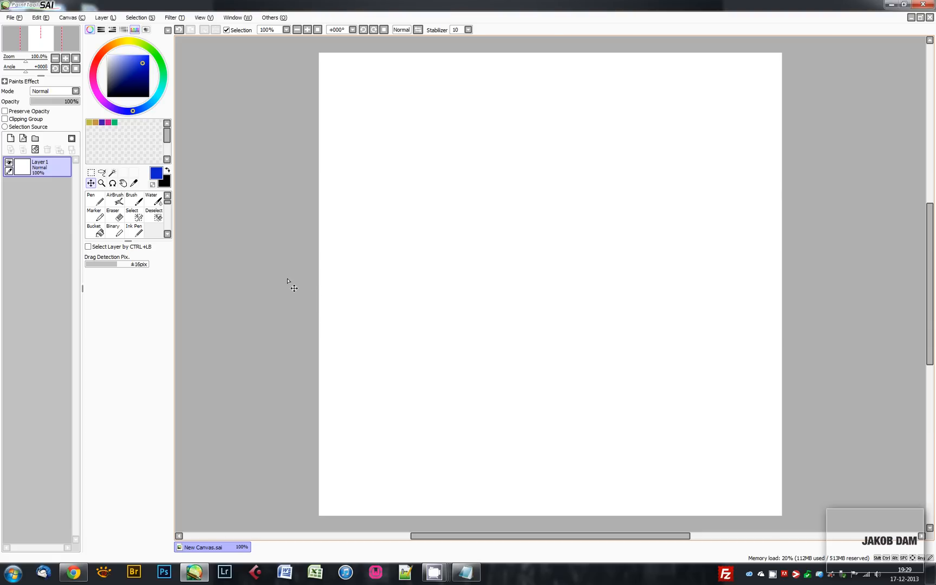
pyautogui.moveTo(359, 273)
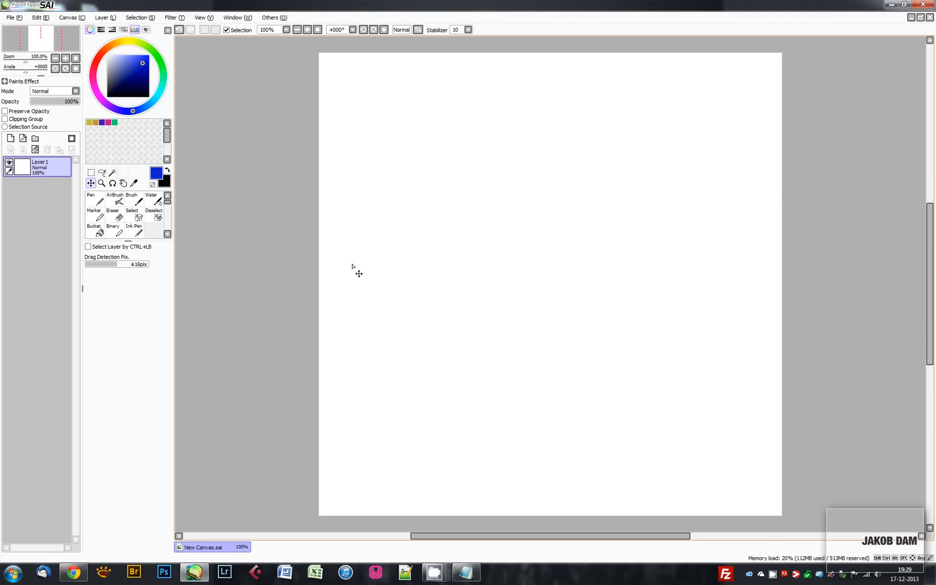
pyautogui.click(131, 202)
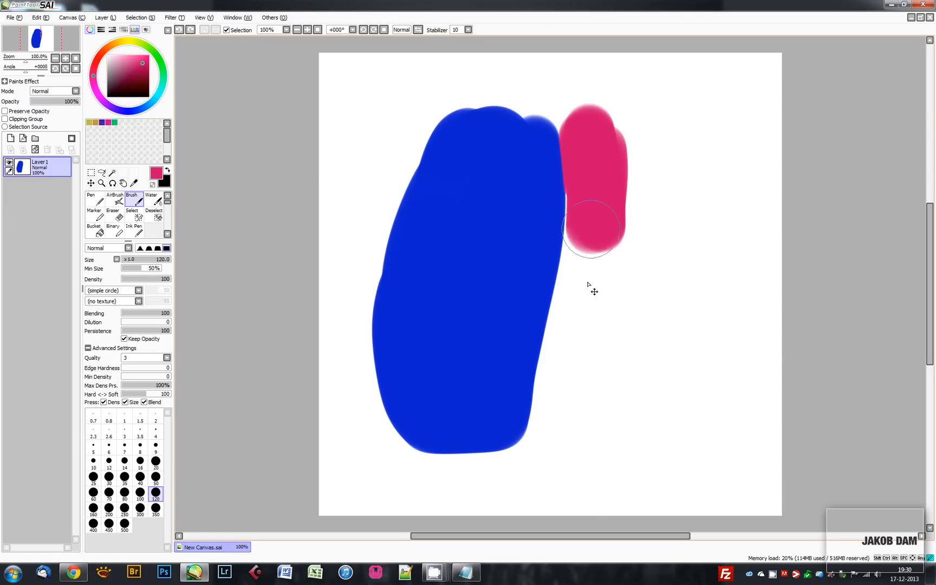
# Paint a tall pink patch beside the blue one, then pick the Water brush.
pyautogui.moveTo(592, 227); pyautogui.dragTo(588, 376)
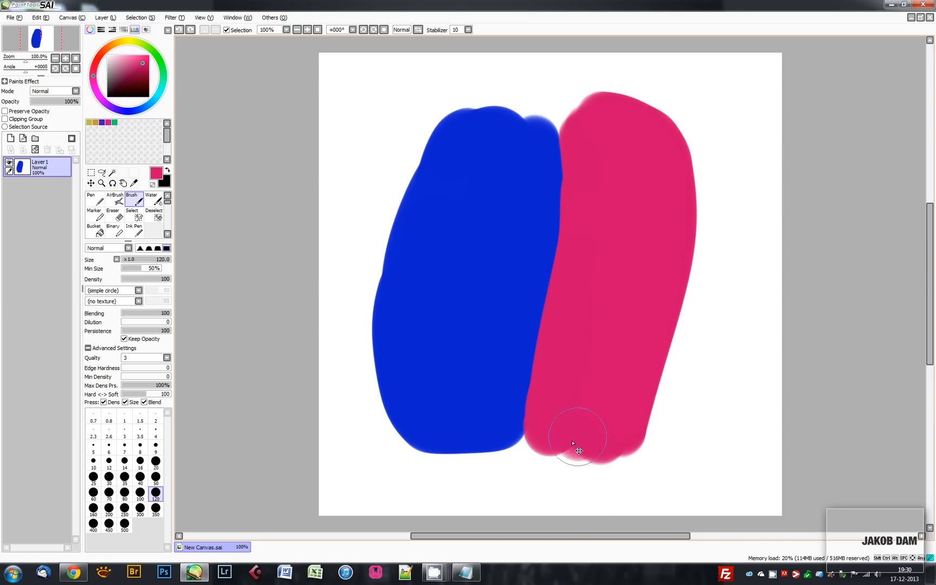
pyautogui.click(150, 202)
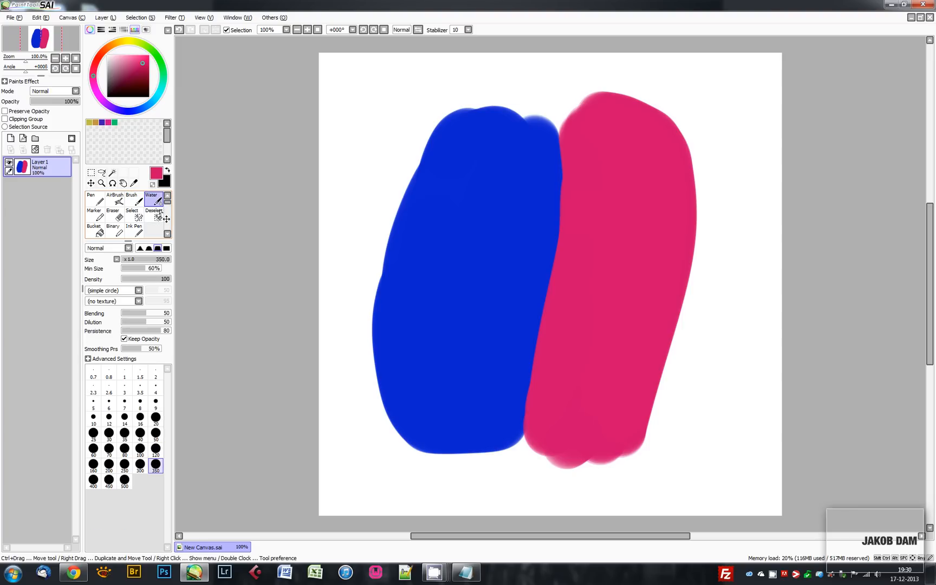
pyautogui.moveTo(572, 246)
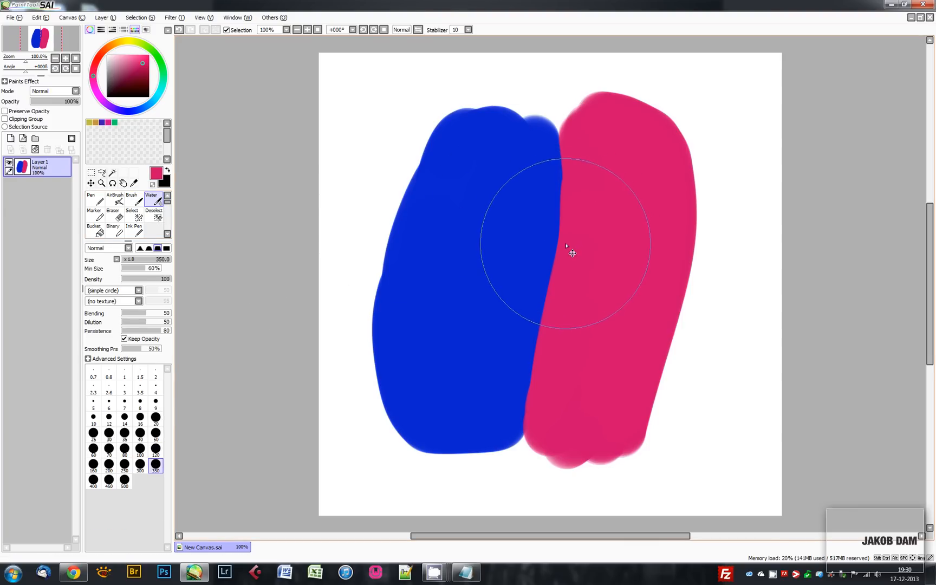
# With the Water tool at size 200, blend the blue-pink seam into purple and smear pink outward.
pyautogui.click(109, 465)
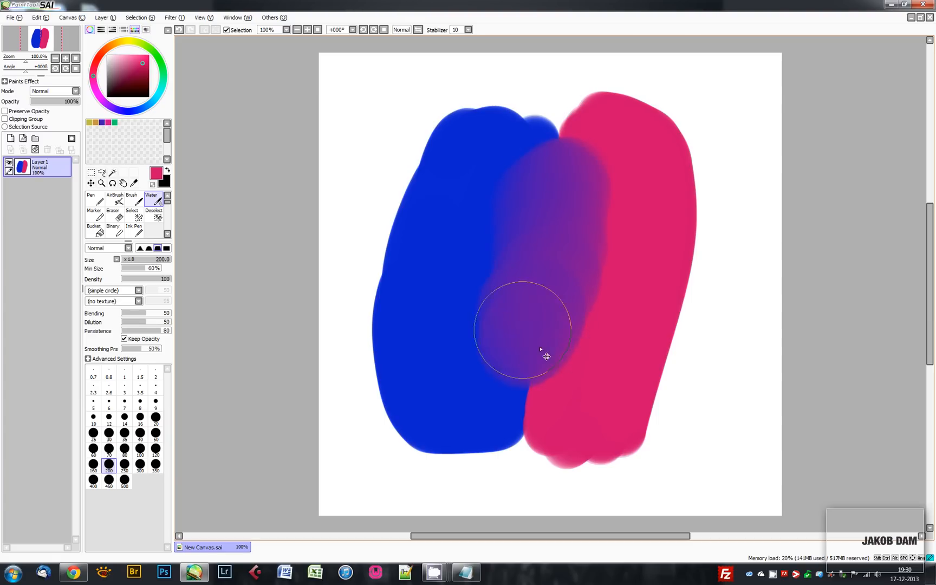
pyautogui.moveTo(541, 349); pyautogui.dragTo(627, 233)
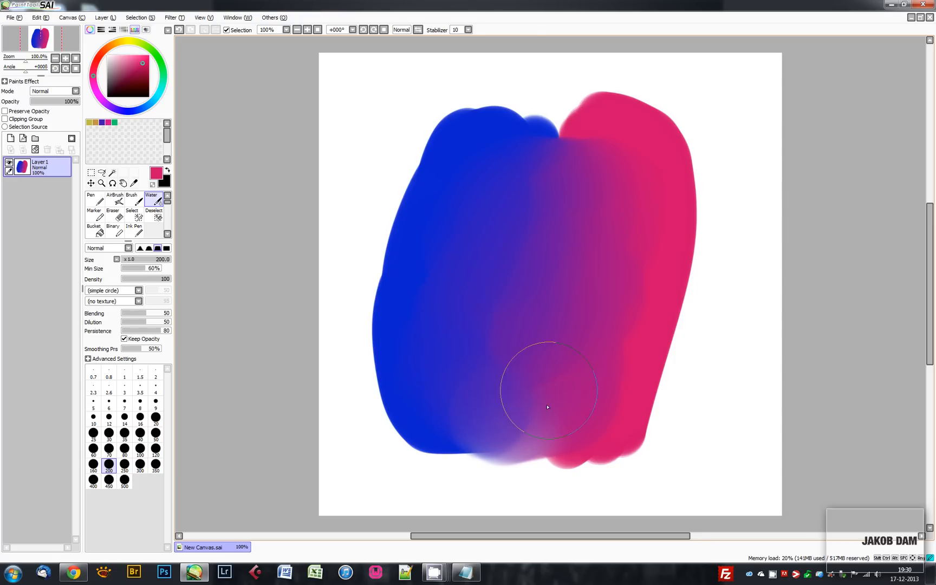
pyautogui.moveTo(547, 408); pyautogui.dragTo(583, 151)
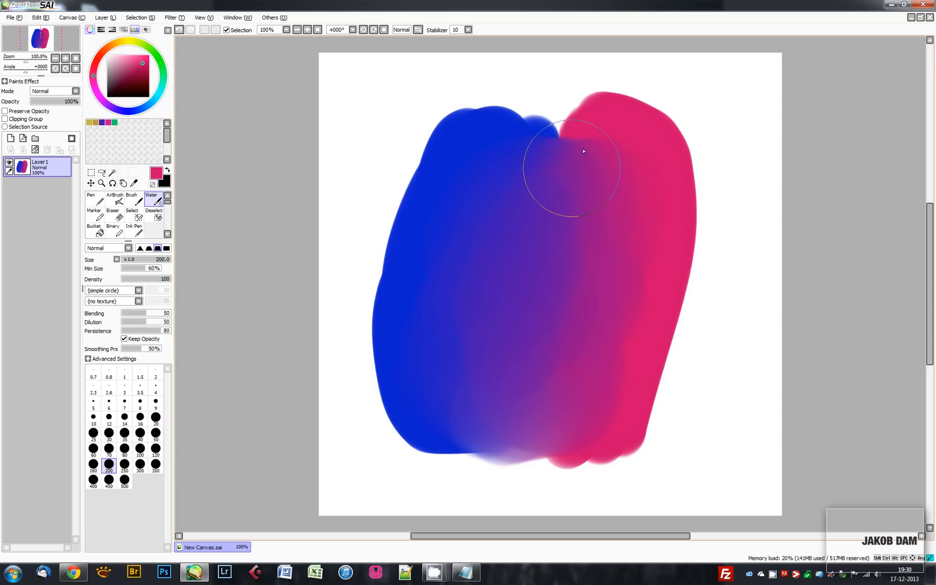
pyautogui.moveTo(573, 150); pyautogui.dragTo(657, 119)
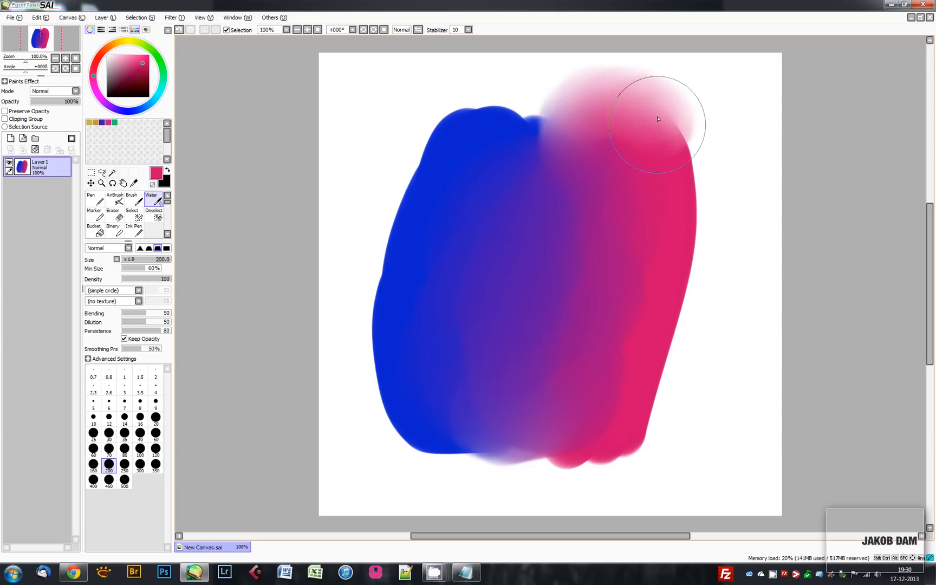
pyautogui.moveTo(657, 119); pyautogui.dragTo(693, 152)
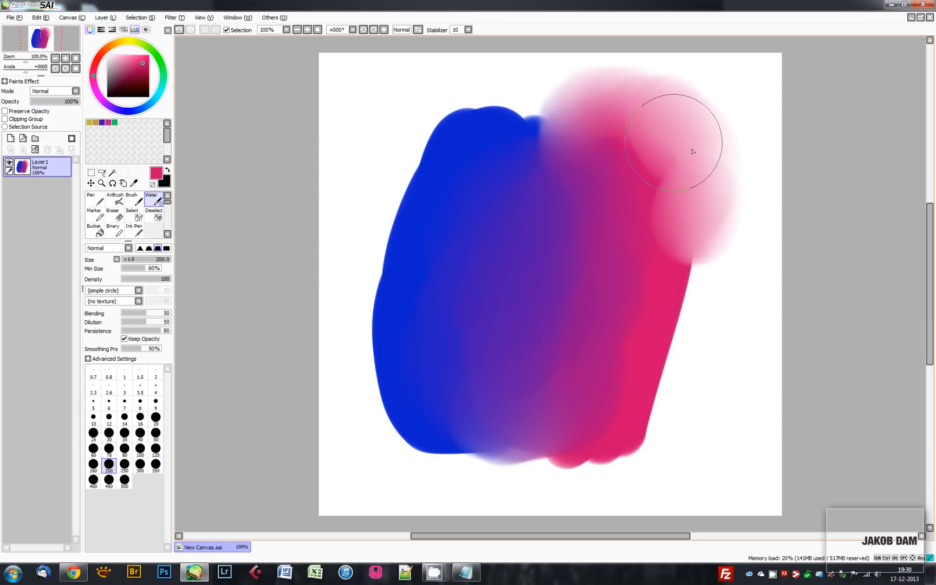
pyautogui.moveTo(691, 150); pyautogui.dragTo(666, 252)
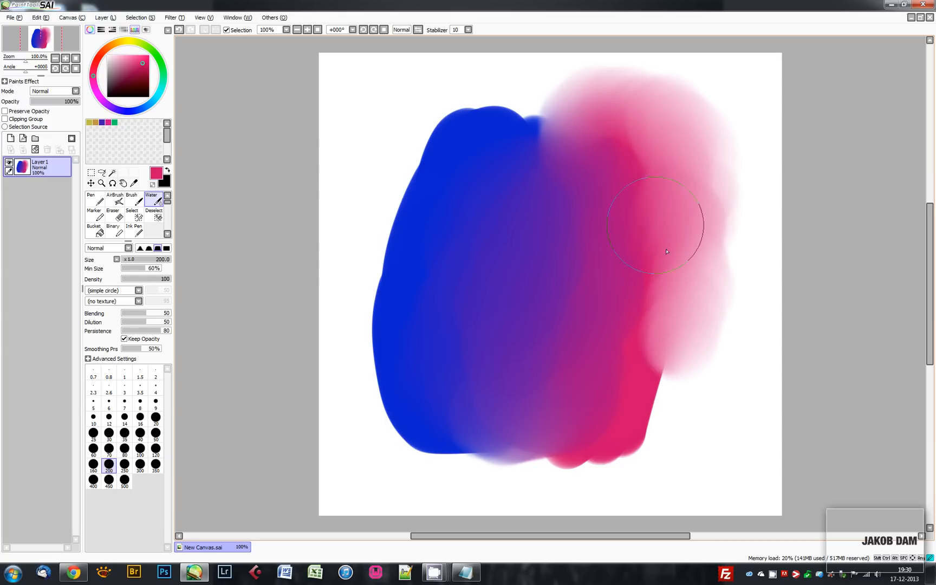
# Feather the outer edges of both patches and smooth the gradient across the middle.
pyautogui.moveTo(666, 250); pyautogui.dragTo(426, 436)
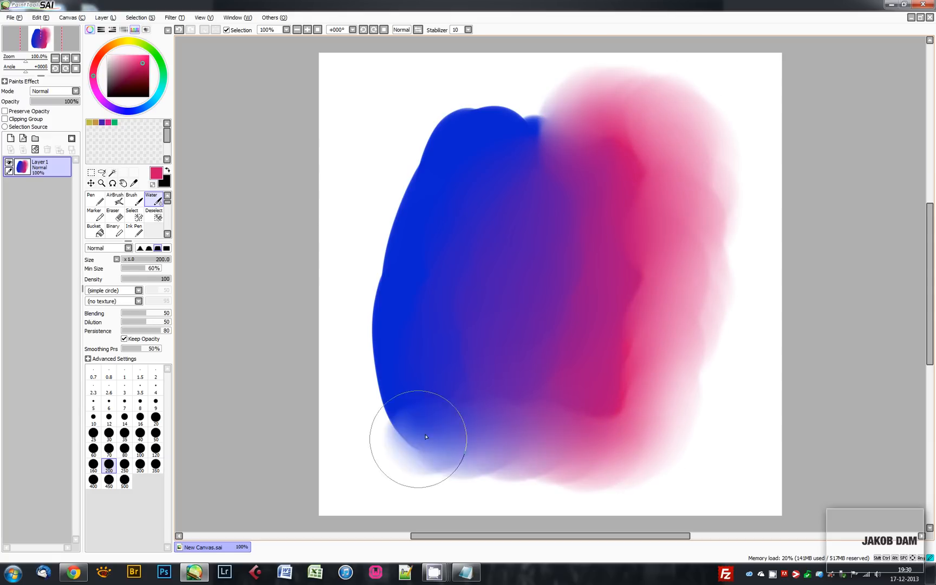
pyautogui.moveTo(426, 437); pyautogui.dragTo(380, 387)
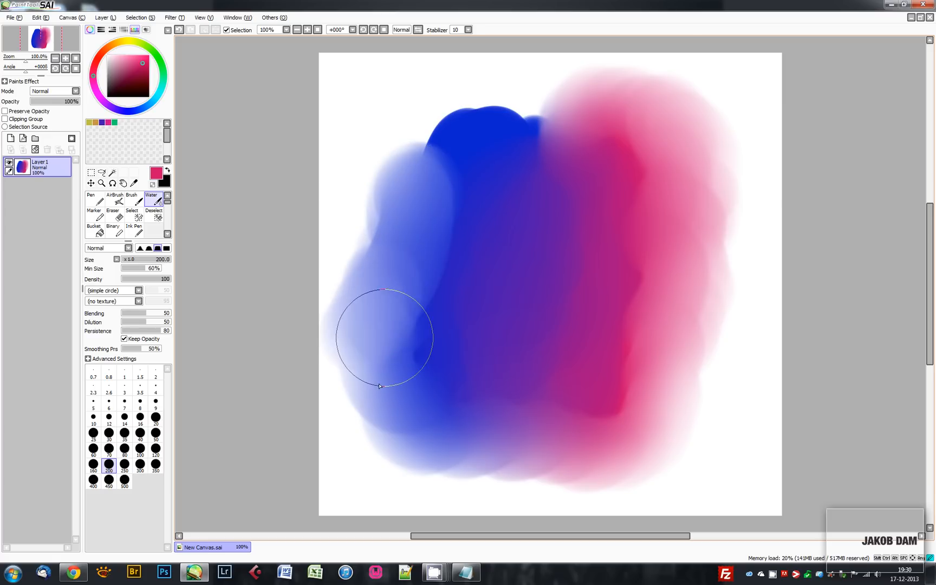
pyautogui.moveTo(381, 386); pyautogui.dragTo(550, 113)
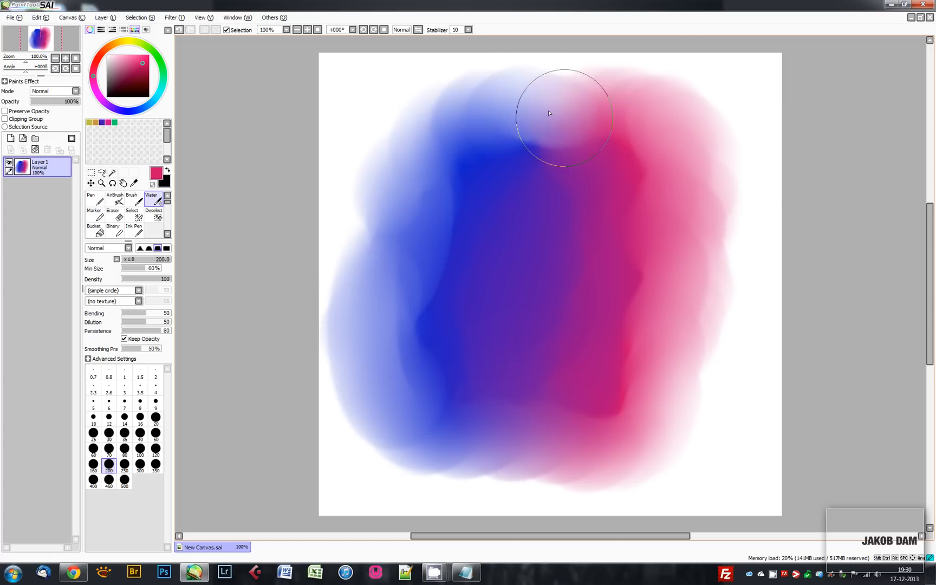
pyautogui.moveTo(550, 113); pyautogui.dragTo(561, 160)
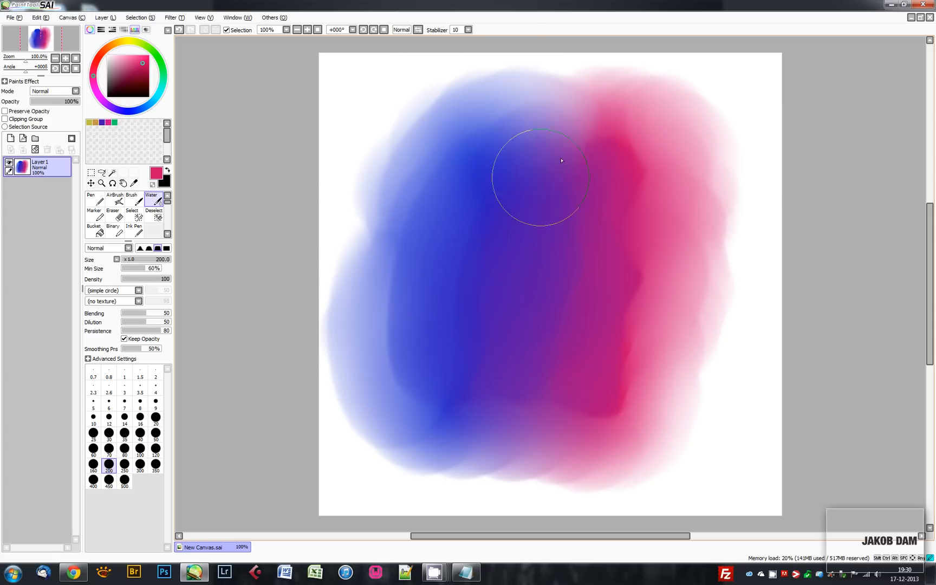
pyautogui.moveTo(541, 177); pyautogui.dragTo(668, 215)
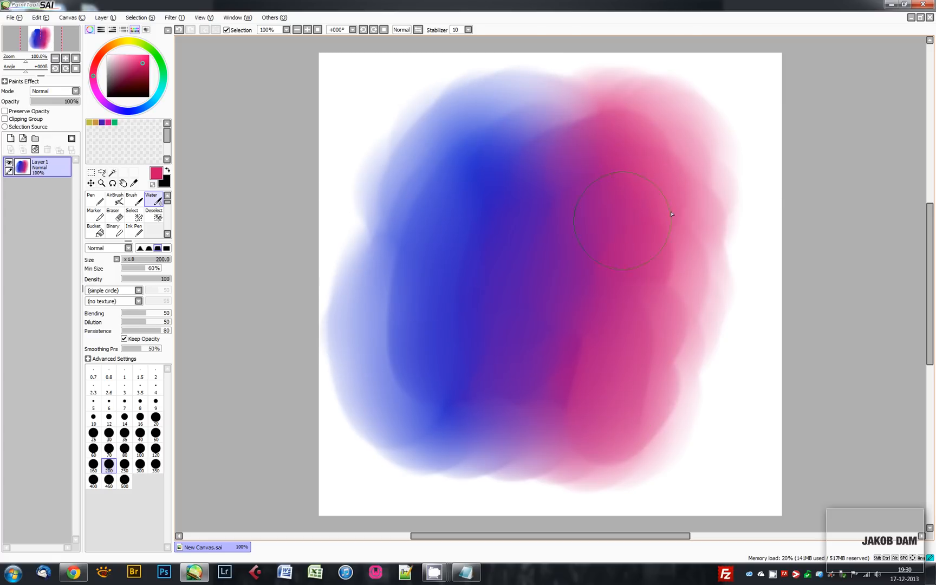
pyautogui.moveTo(672, 214); pyautogui.dragTo(550, 378)
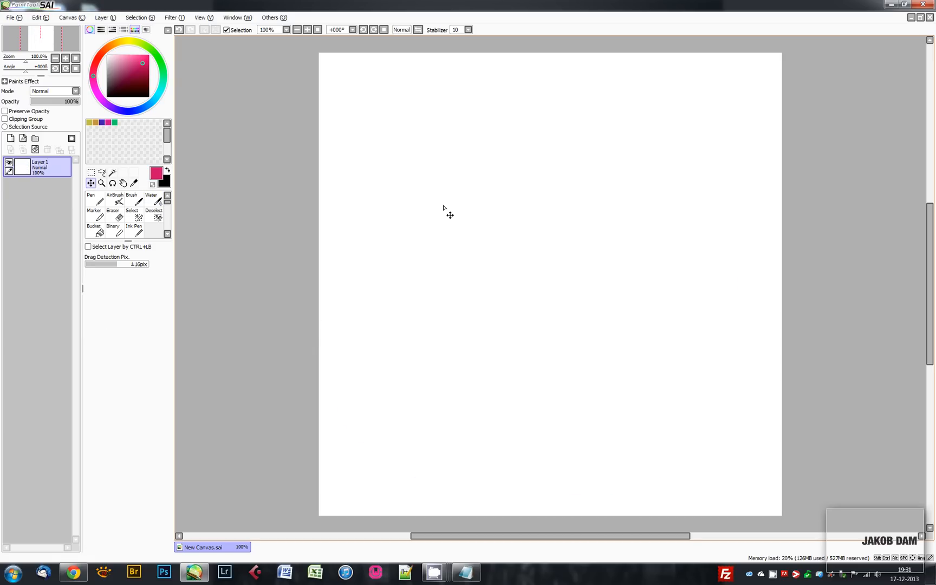
pyautogui.moveTo(407, 173)
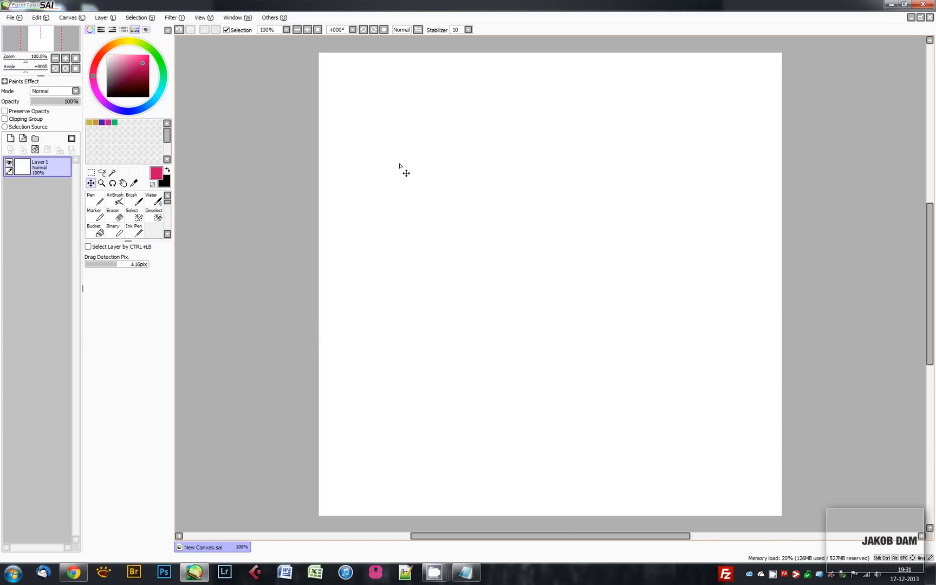
pyautogui.moveTo(325, 59)
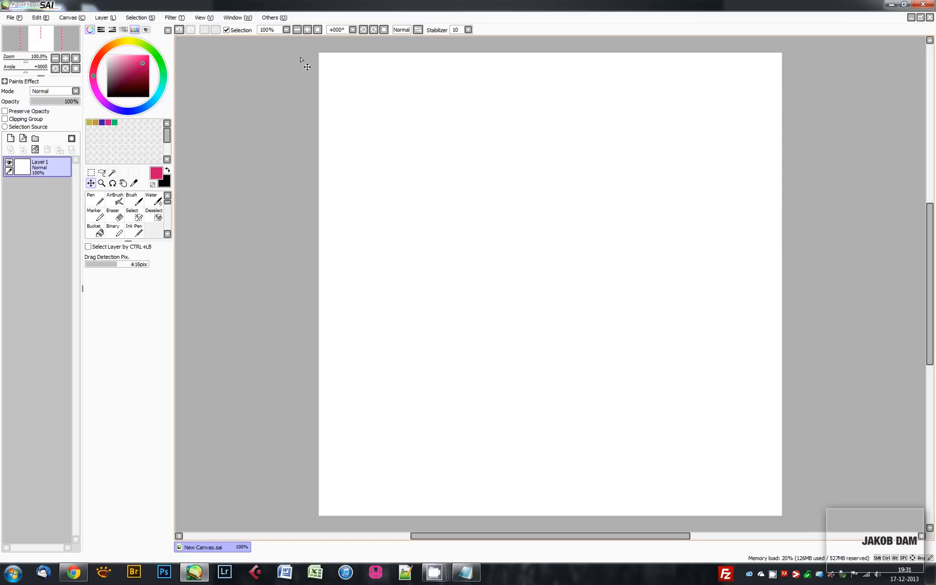
# Bring up the Others menu with help, shortcut and preference options.
pyautogui.click(273, 17)
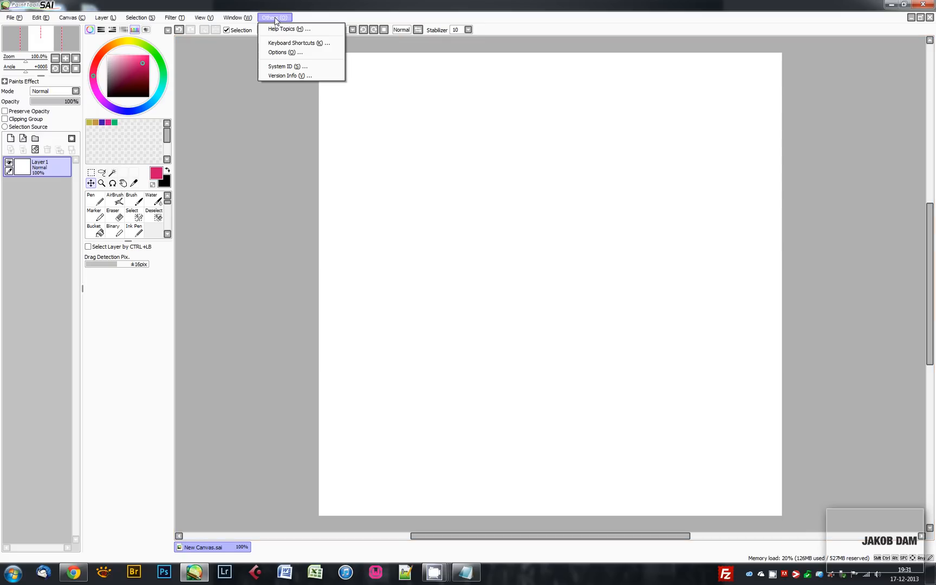
# View the Keyboard Shortcuts assignments from the Others menu, then close them.
pyautogui.click(299, 42)
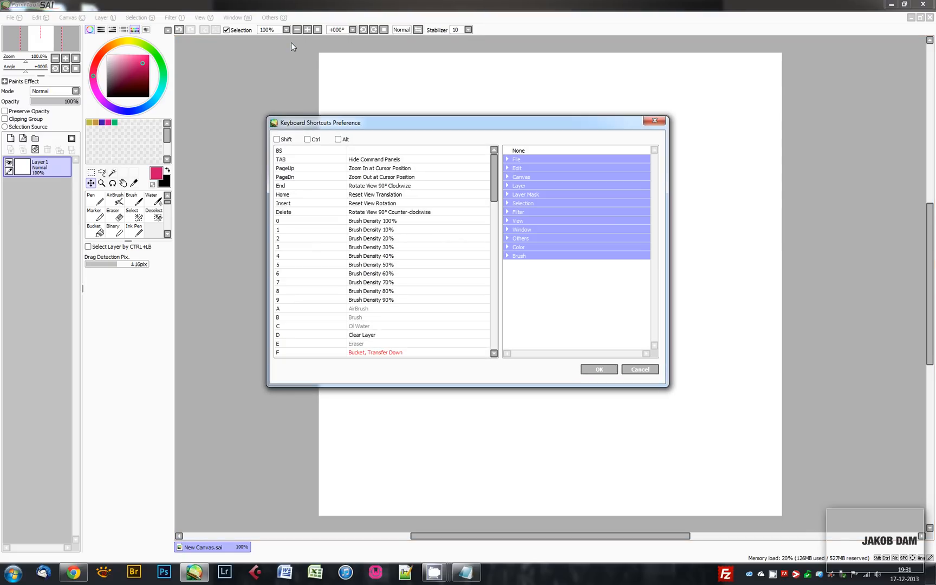
pyautogui.click(509, 256)
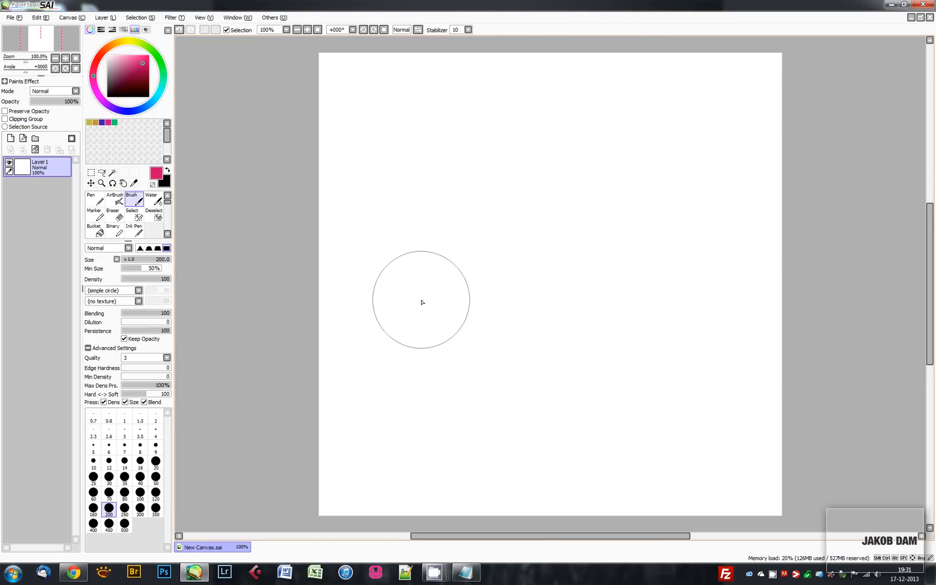
# Set the soft brush size to 25 and keep the Brush tool active.
pyautogui.click(125, 492)
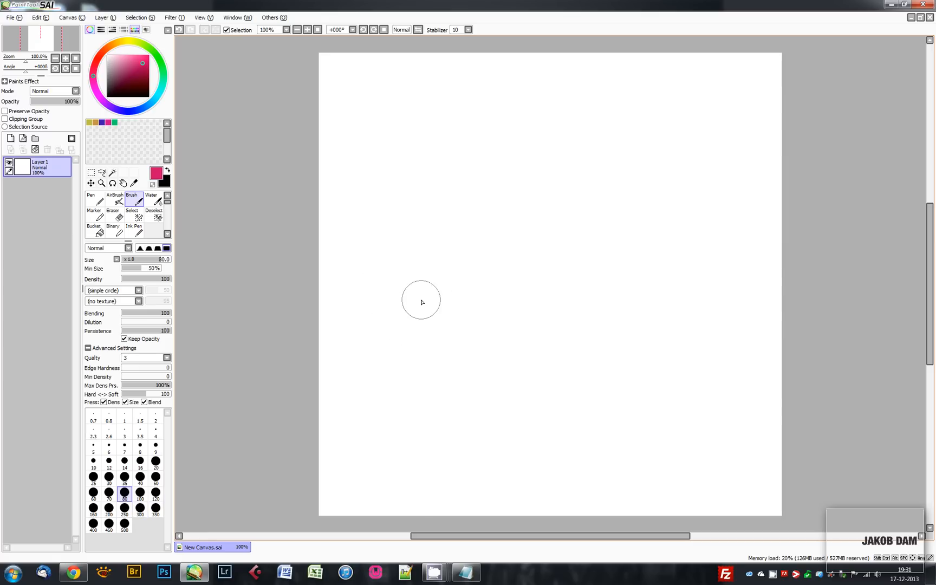
pyautogui.click(94, 477)
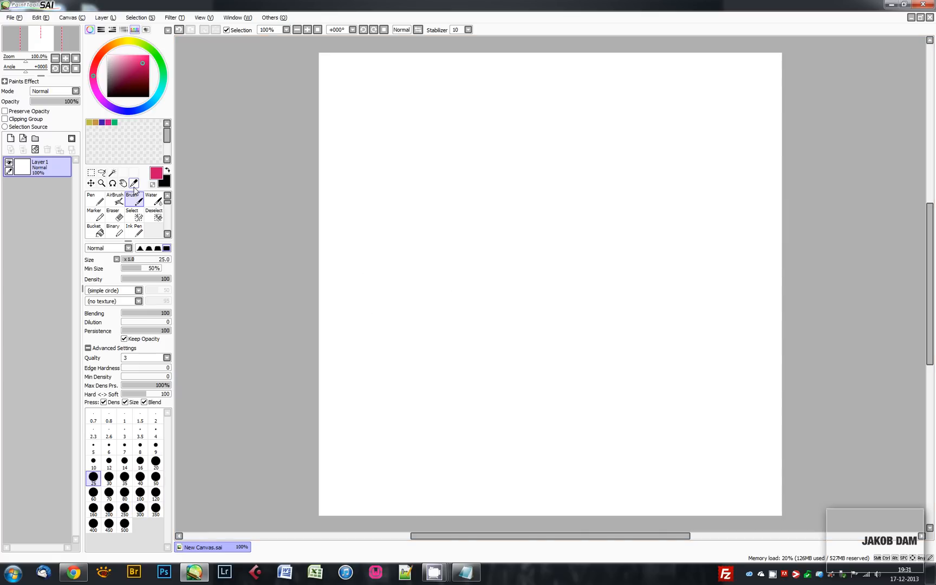
pyautogui.click(151, 201)
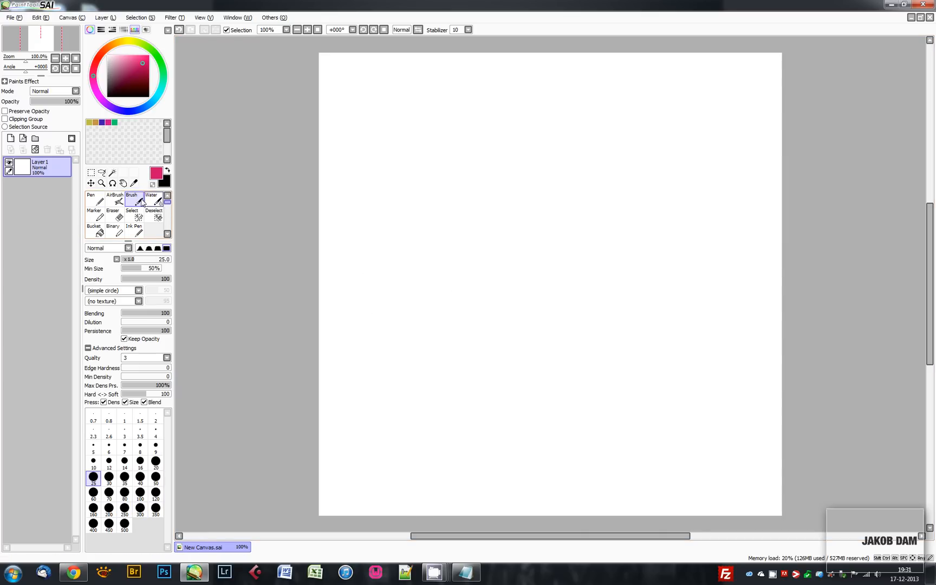
pyautogui.doubleClick(131, 202)
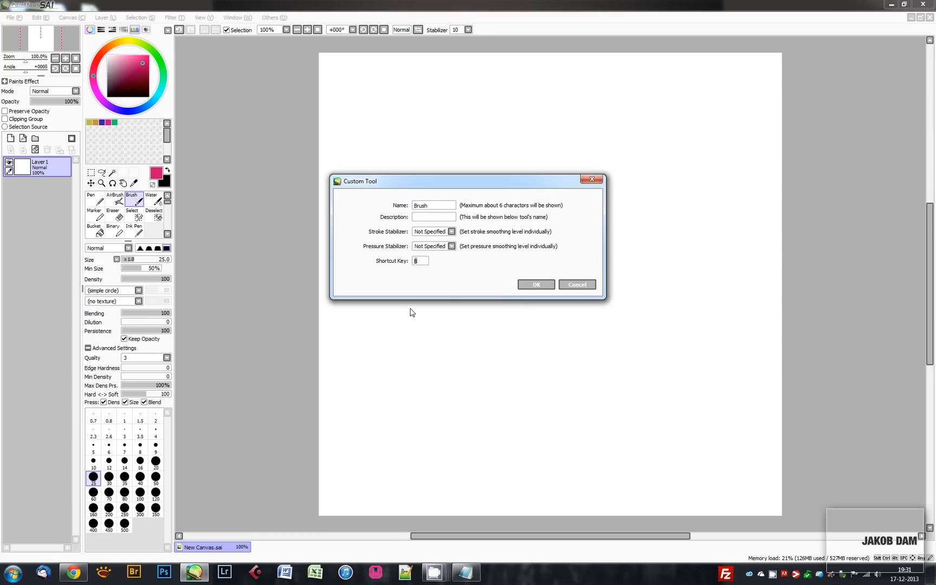
pyautogui.moveTo(460, 282)
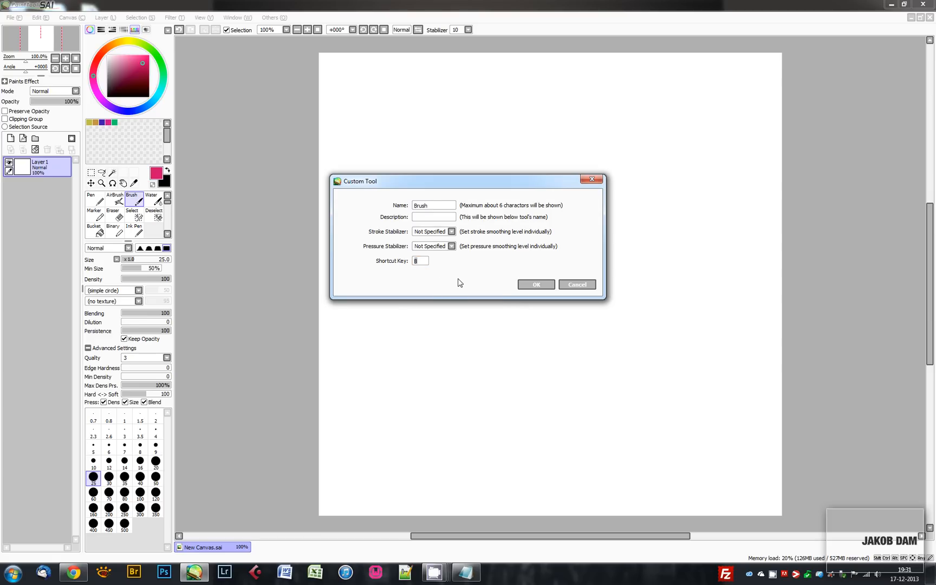
pyautogui.write('N')
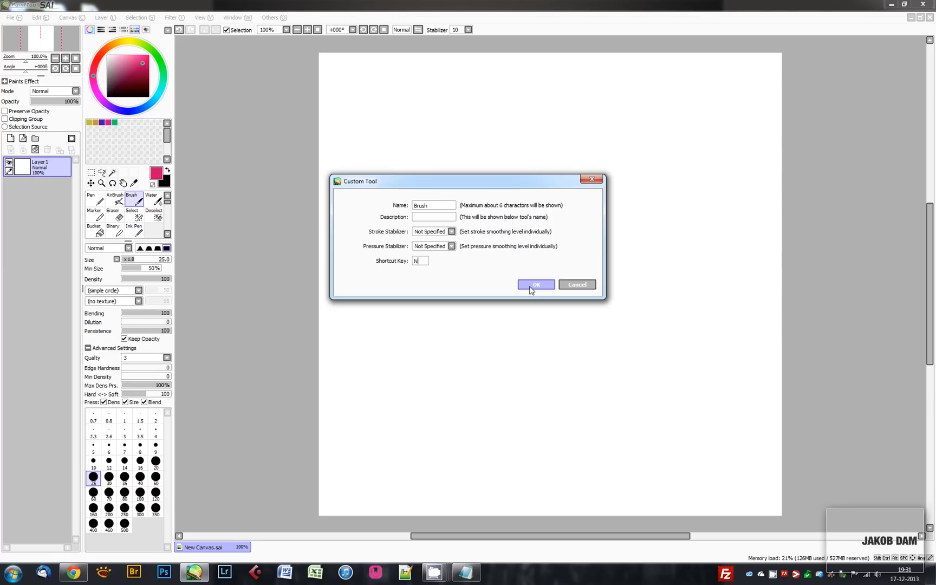
pyautogui.click(535, 284)
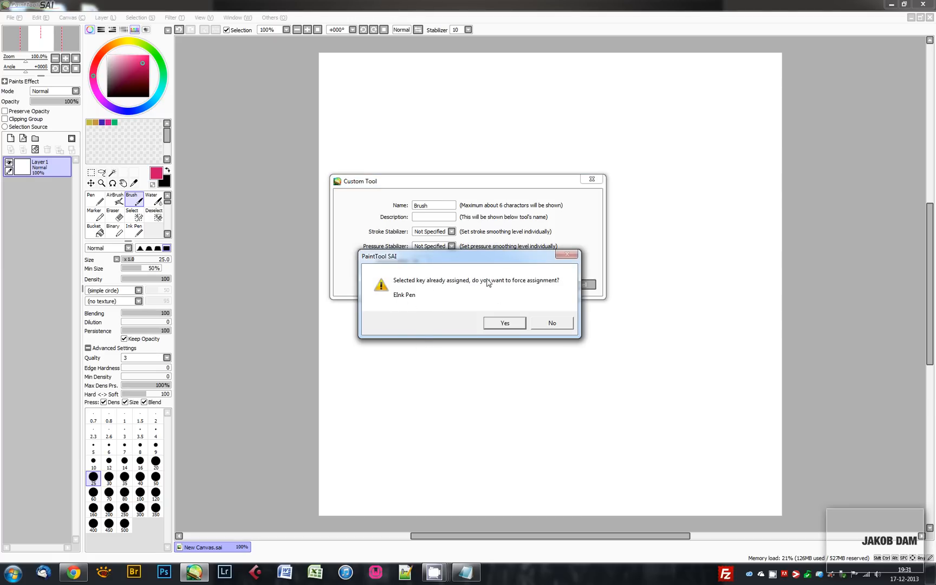
pyautogui.moveTo(540, 324)
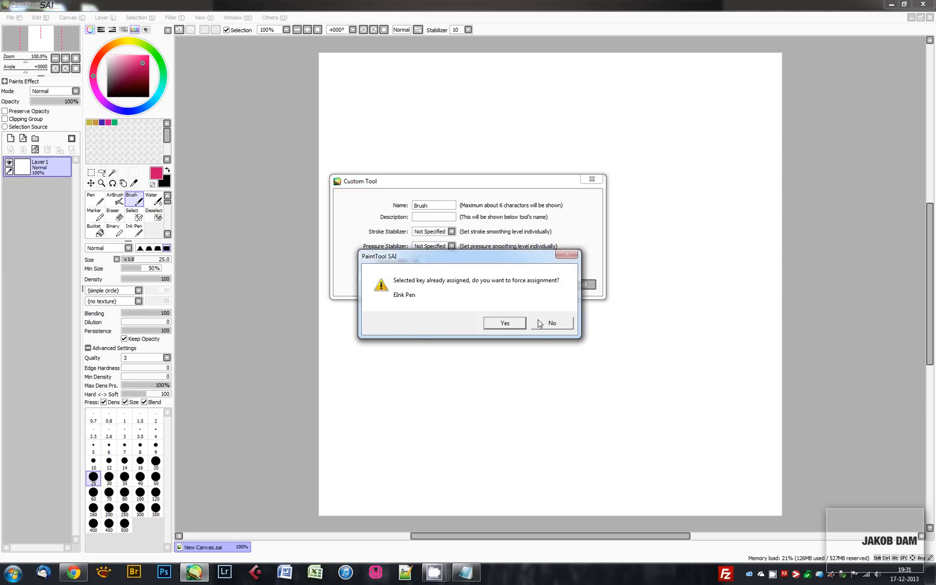
pyautogui.click(550, 323)
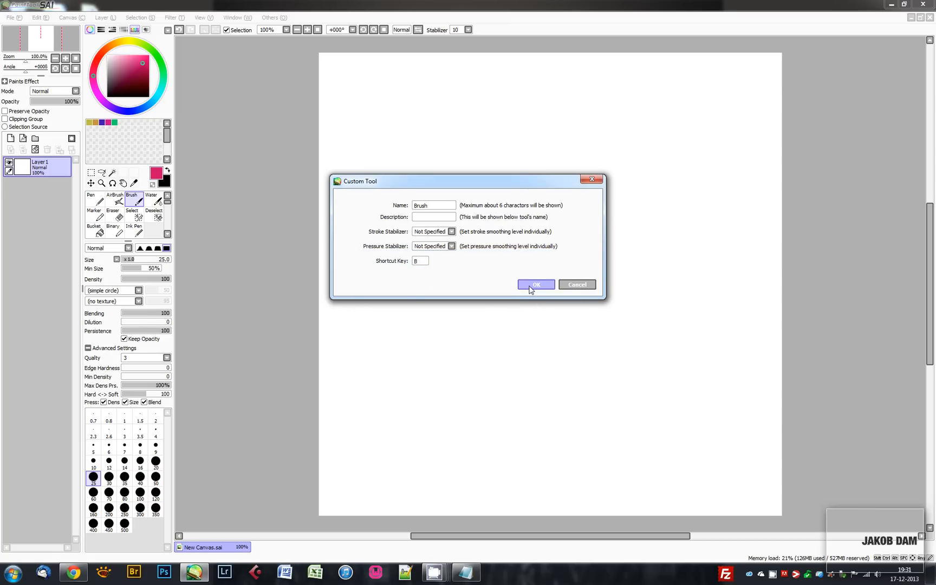
pyautogui.click(535, 284)
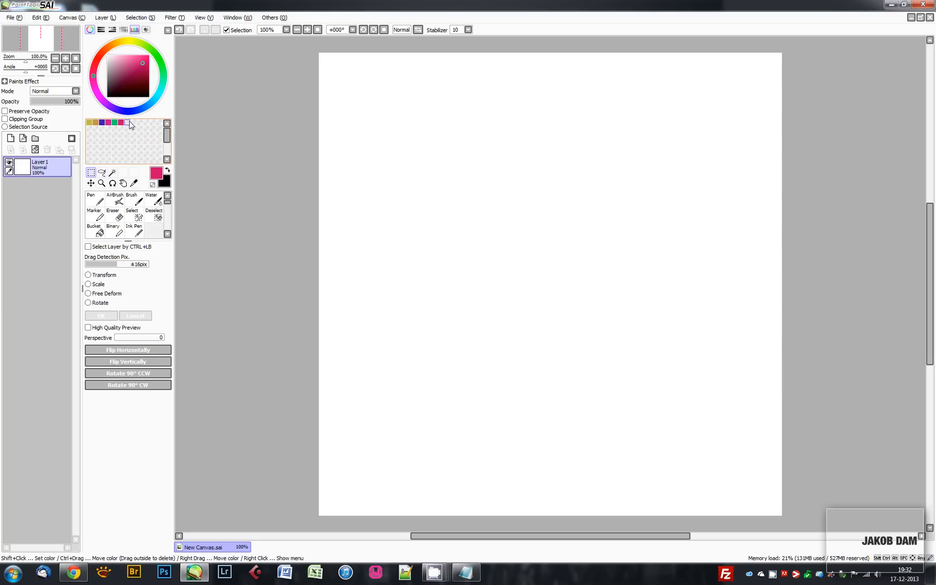
pyautogui.moveTo(132, 131)
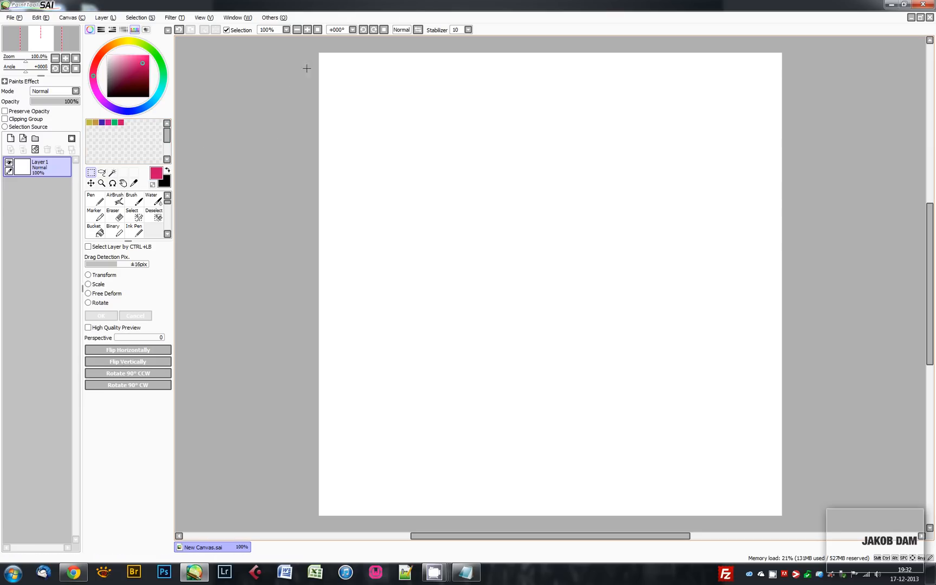
pyautogui.moveTo(447, 172)
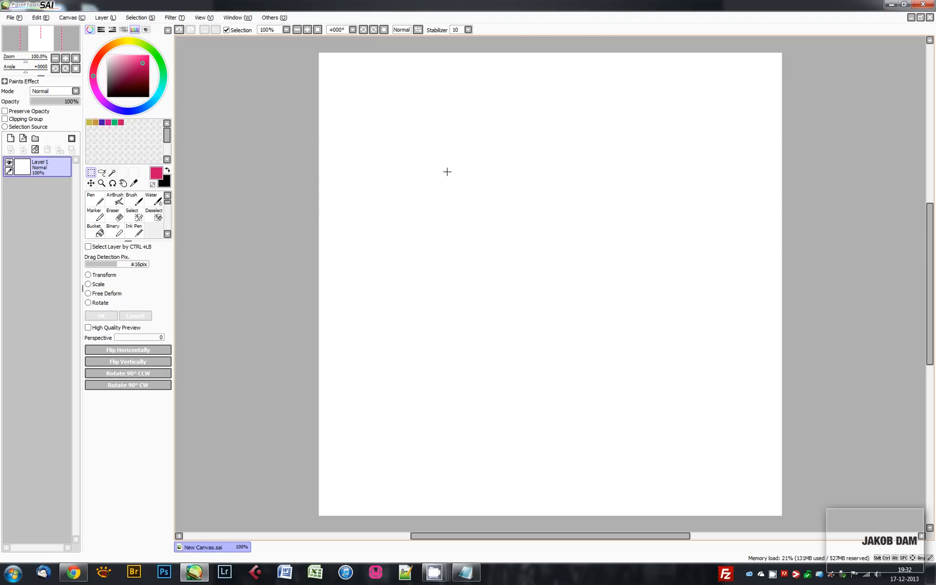
pyautogui.moveTo(460, 179)
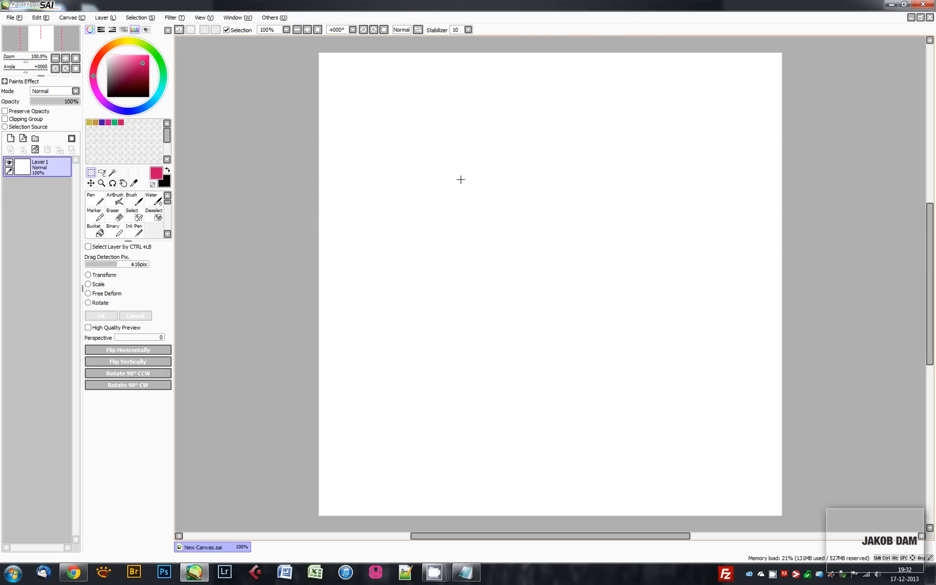
# Close the unsaved canvas choosing No to saving, then bring a fresh blank canvas back.
pyautogui.click(929, 4)
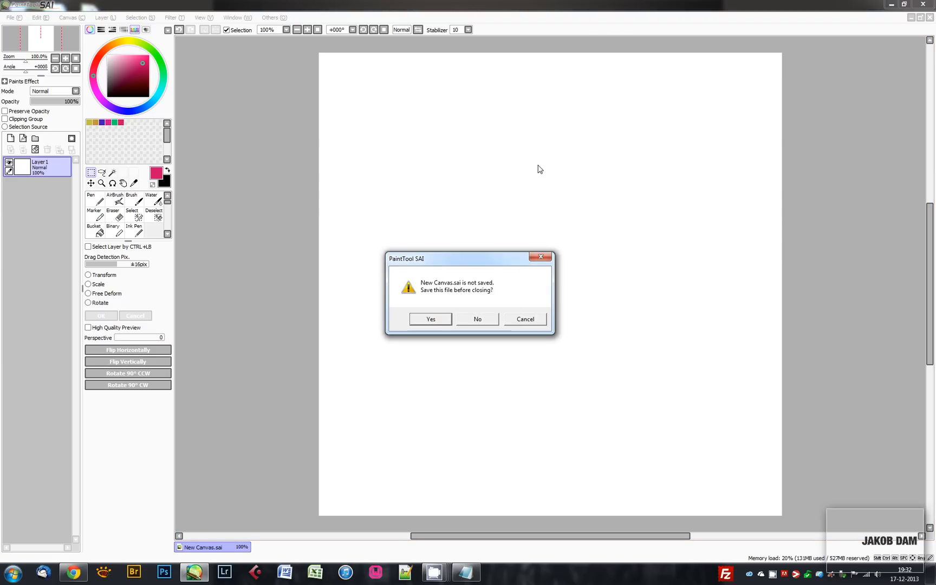
pyautogui.click(477, 318)
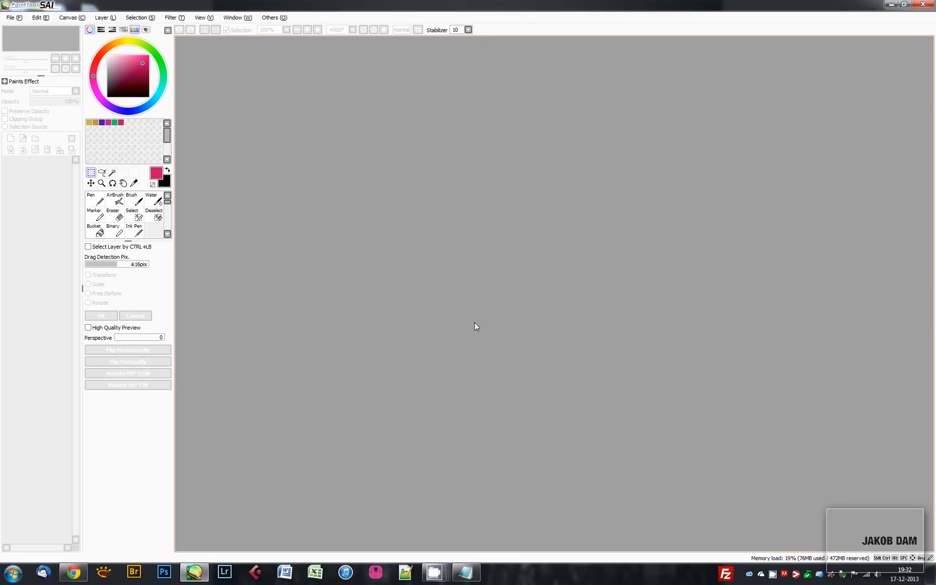
pyautogui.click(10, 18)
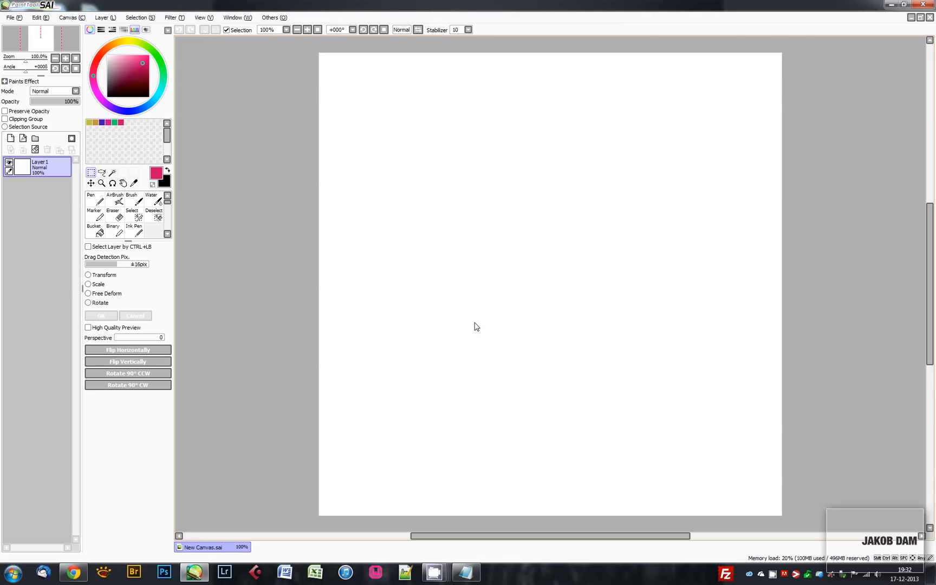
pyautogui.moveTo(188, 125)
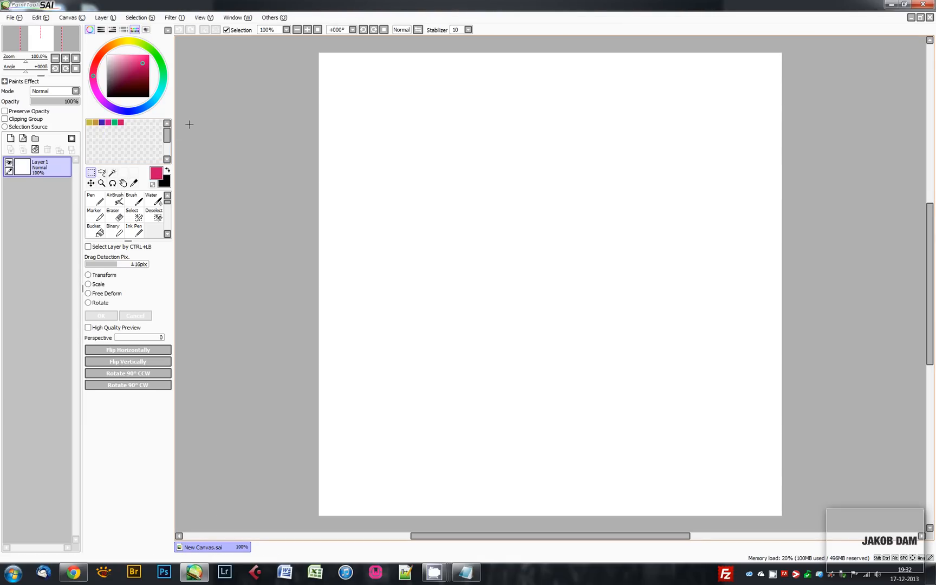
pyautogui.moveTo(203, 133)
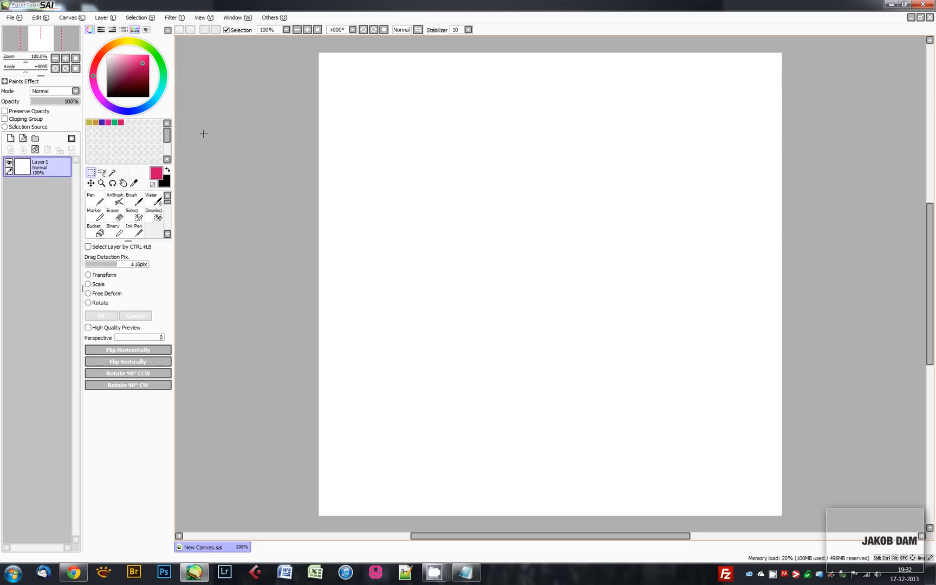
pyautogui.moveTo(220, 133)
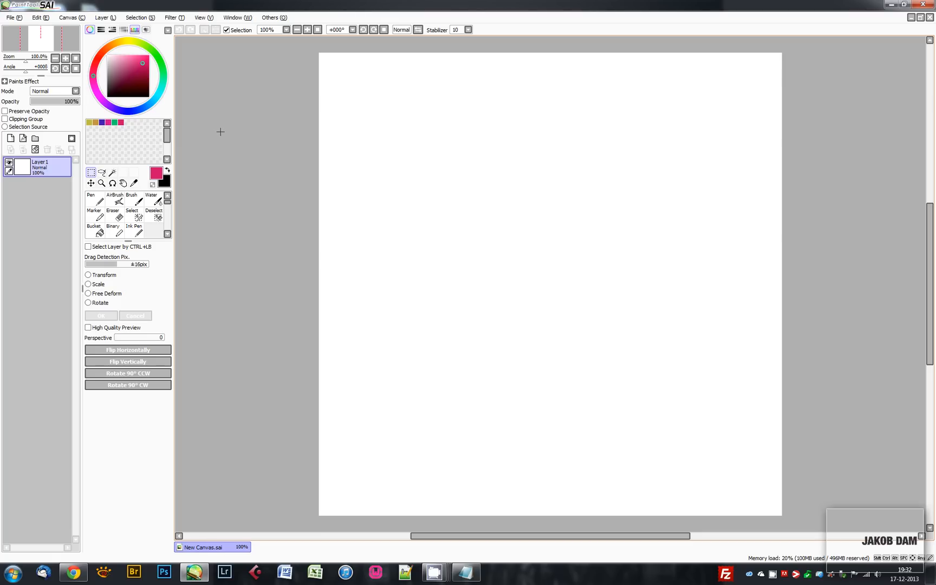
pyautogui.moveTo(230, 127)
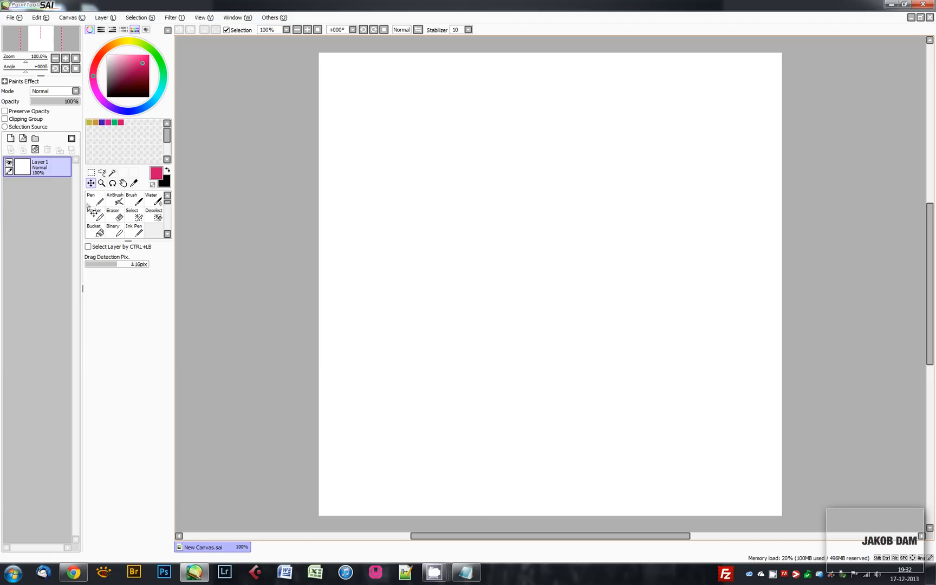
pyautogui.moveTo(51, 144)
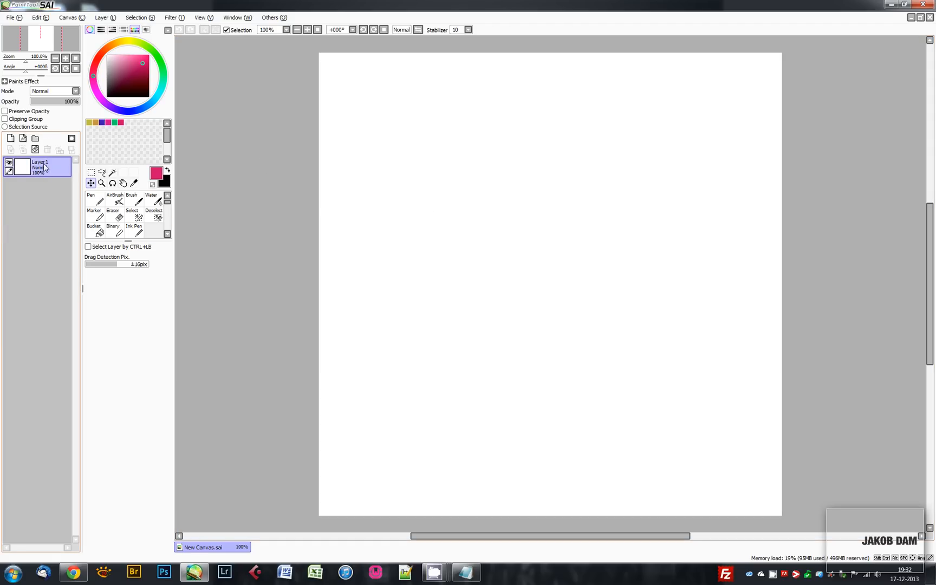
pyautogui.click(10, 138)
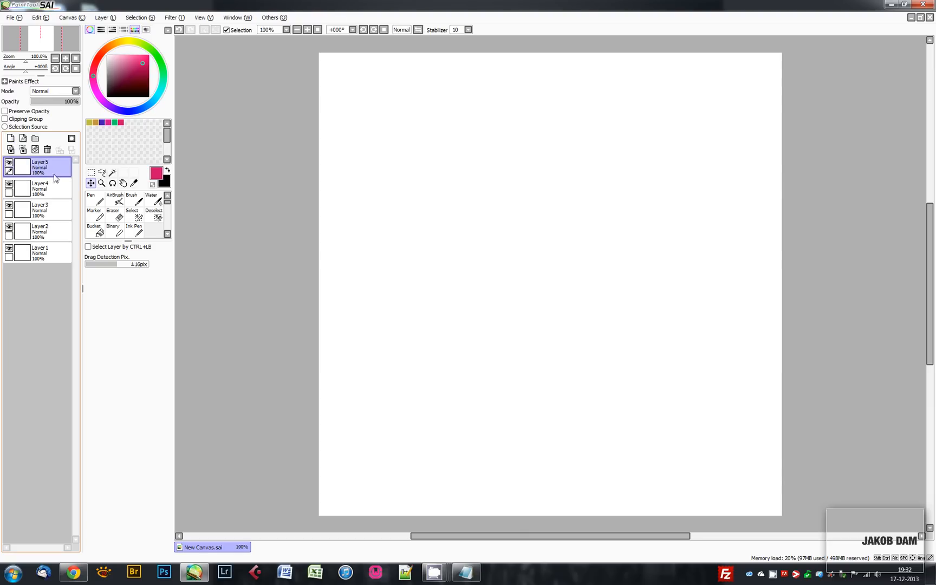
pyautogui.click(47, 149)
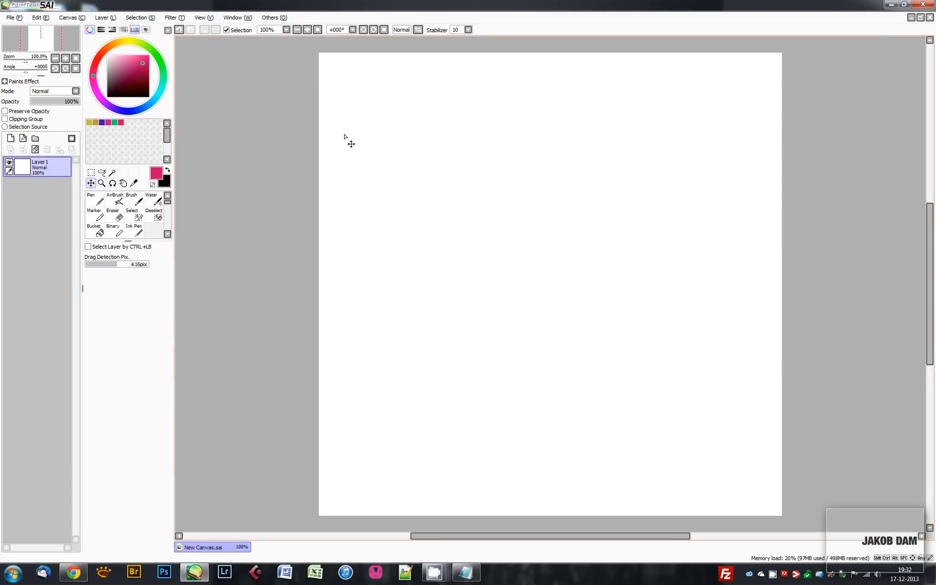
# Switch to the Ink Pen and draw a wavy pink test line while rotating the canvas view.
pyautogui.click(134, 230)
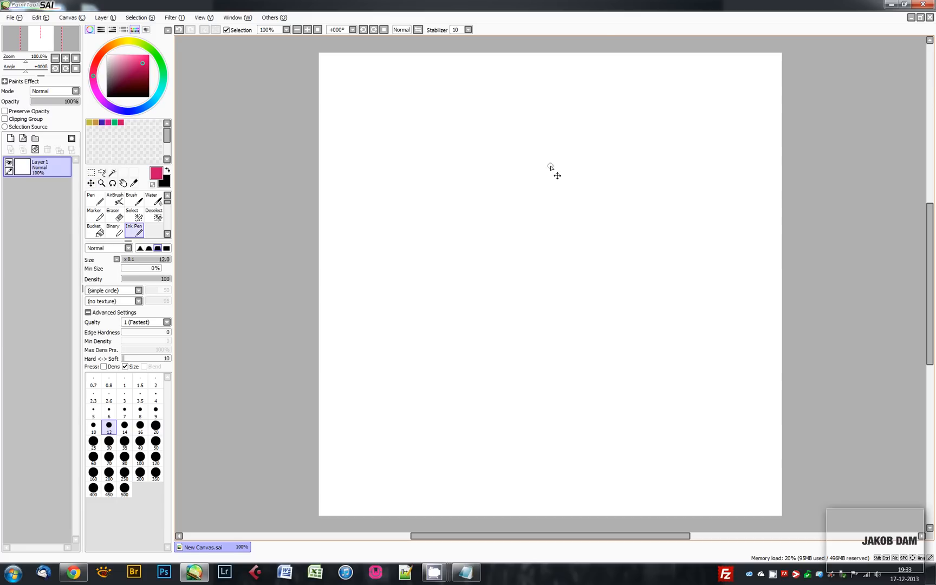
pyautogui.moveTo(484, 197); pyautogui.dragTo(548, 379)
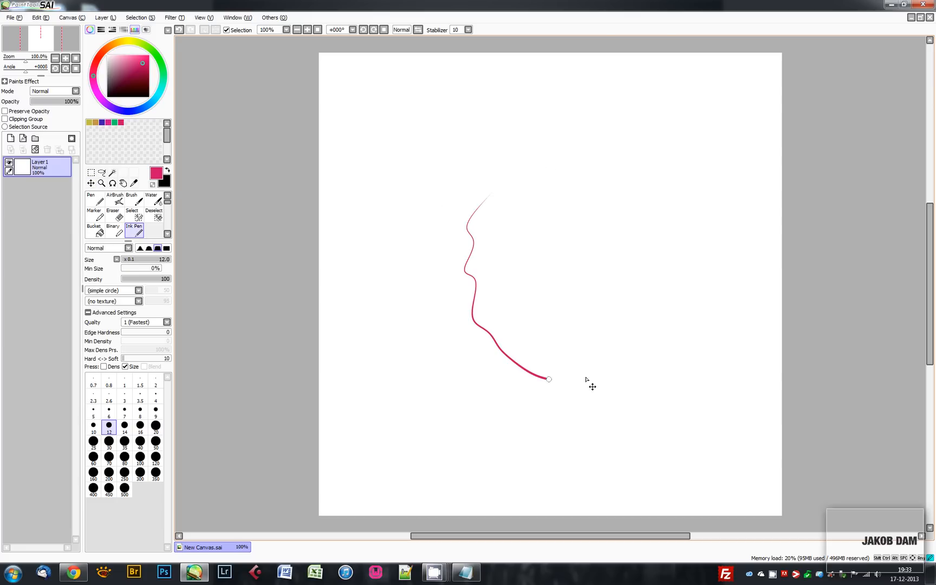
pyautogui.moveTo(548, 379); pyautogui.dragTo(632, 267)
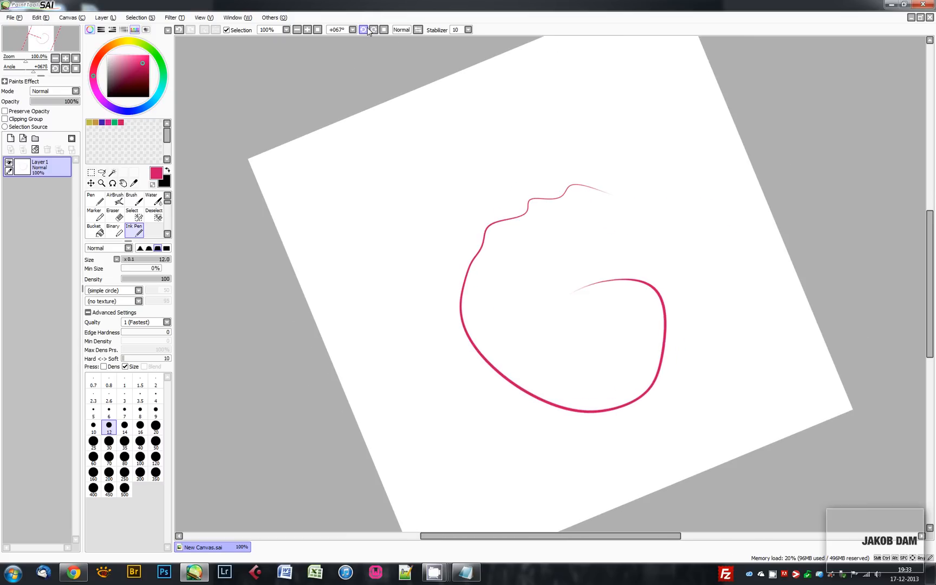
# Reset the canvas rotation to +000° from the preset angle list.
pyautogui.click(352, 30)
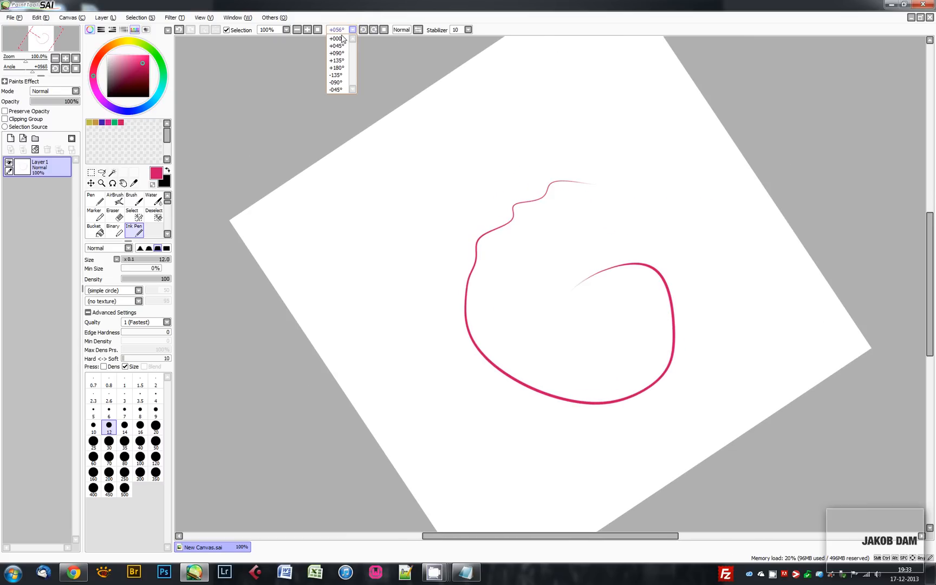
pyautogui.click(336, 38)
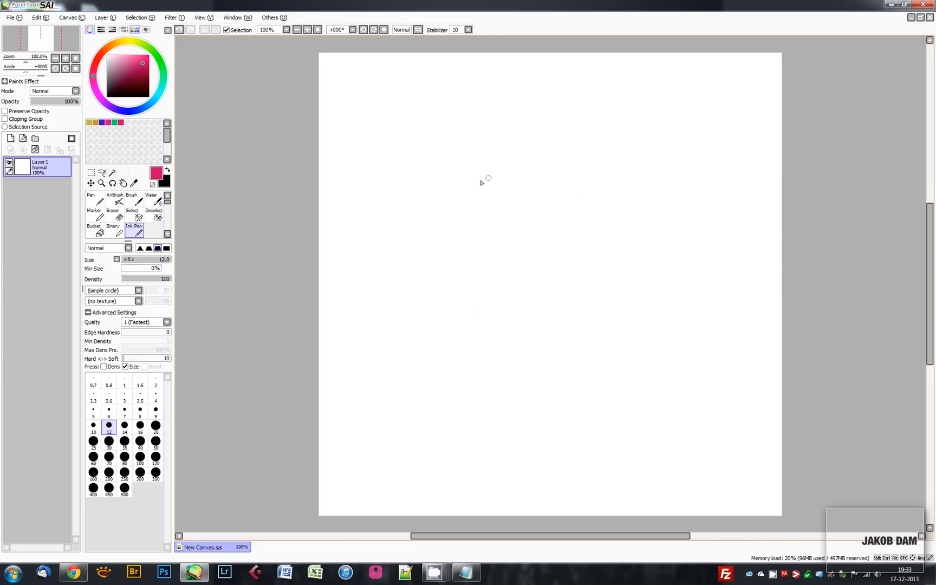
pyautogui.moveTo(493, 179); pyautogui.dragTo(498, 245)
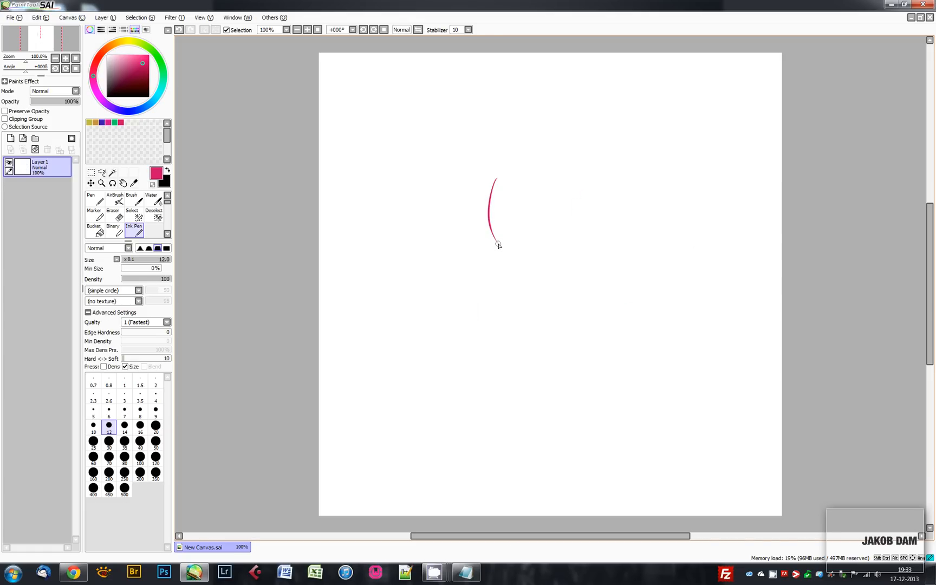
pyautogui.moveTo(497, 244); pyautogui.dragTo(490, 297)
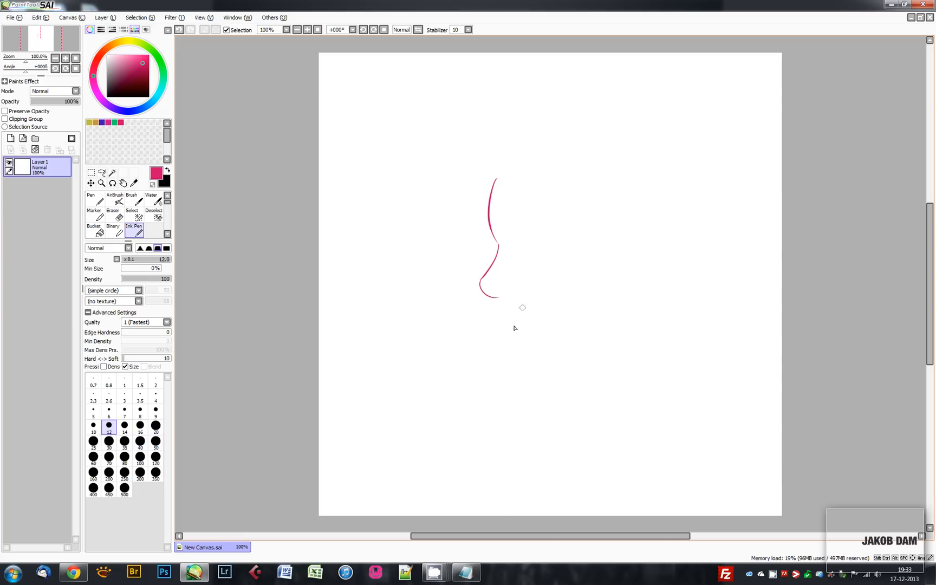
pyautogui.moveTo(490, 293); pyautogui.dragTo(508, 323)
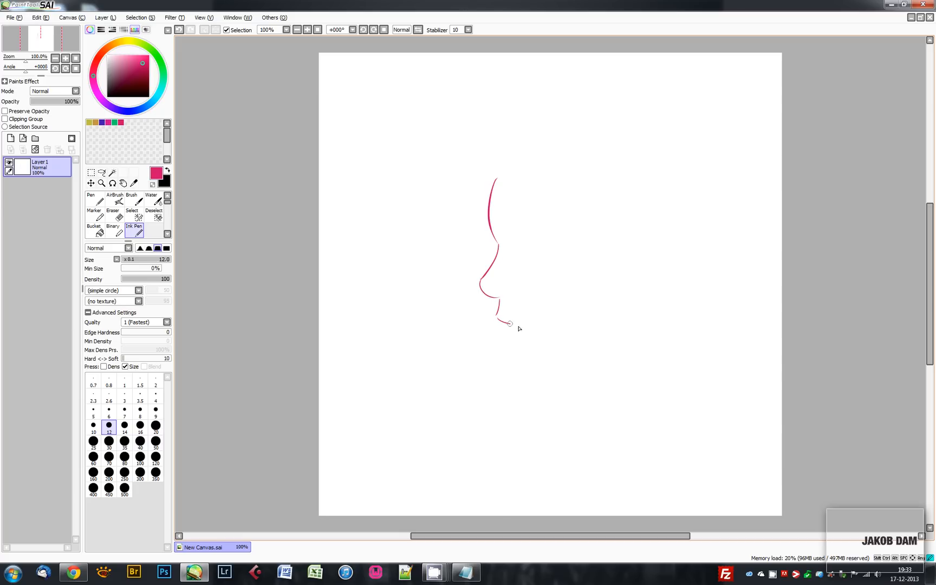
pyautogui.moveTo(511, 324); pyautogui.dragTo(499, 335)
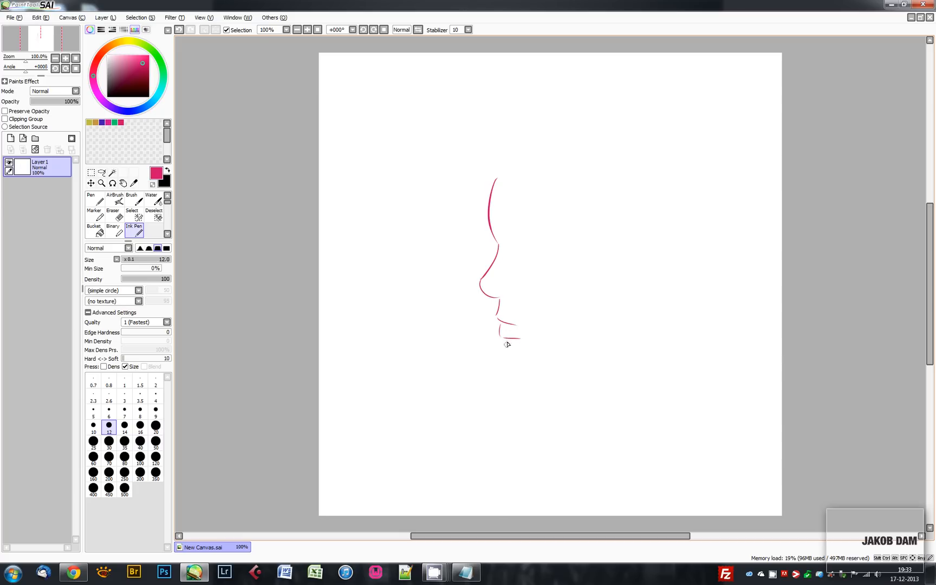
pyautogui.moveTo(507, 355); pyautogui.dragTo(616, 335)
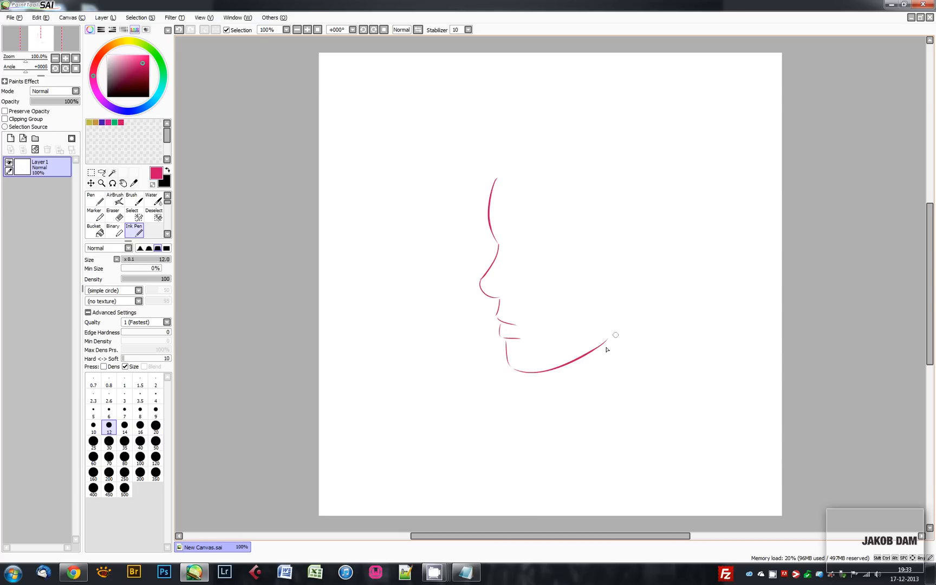
pyautogui.moveTo(616, 335); pyautogui.dragTo(620, 388)
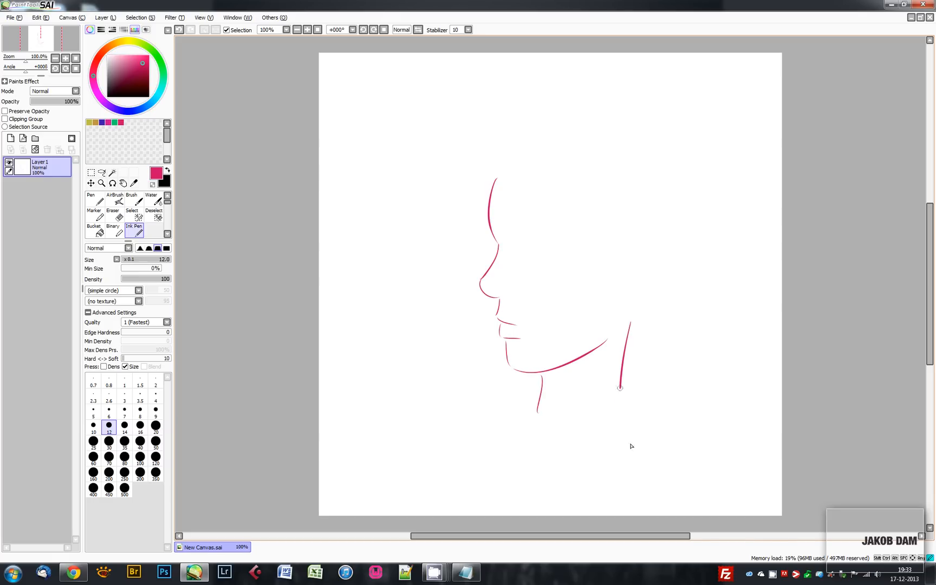
pyautogui.moveTo(620, 388); pyautogui.dragTo(630, 442)
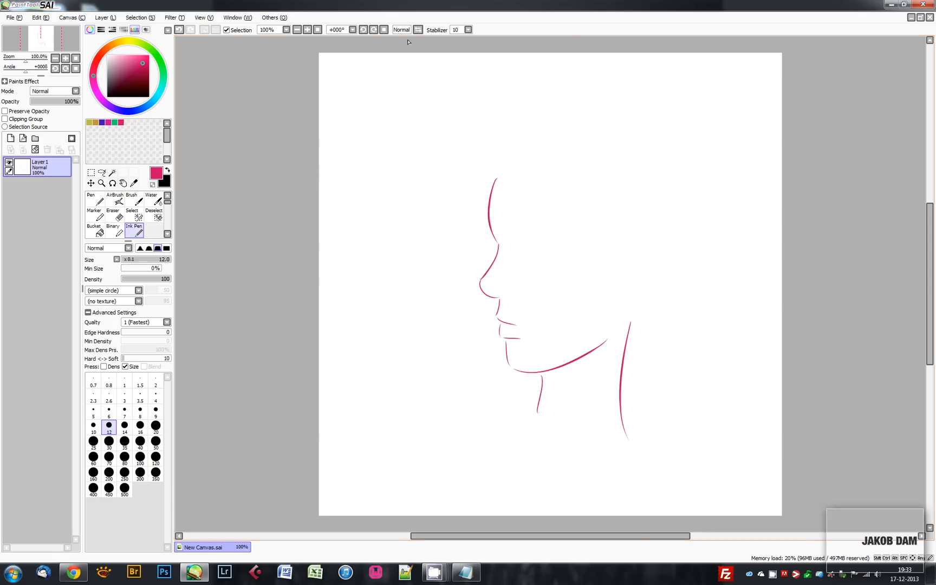
pyautogui.click(418, 31)
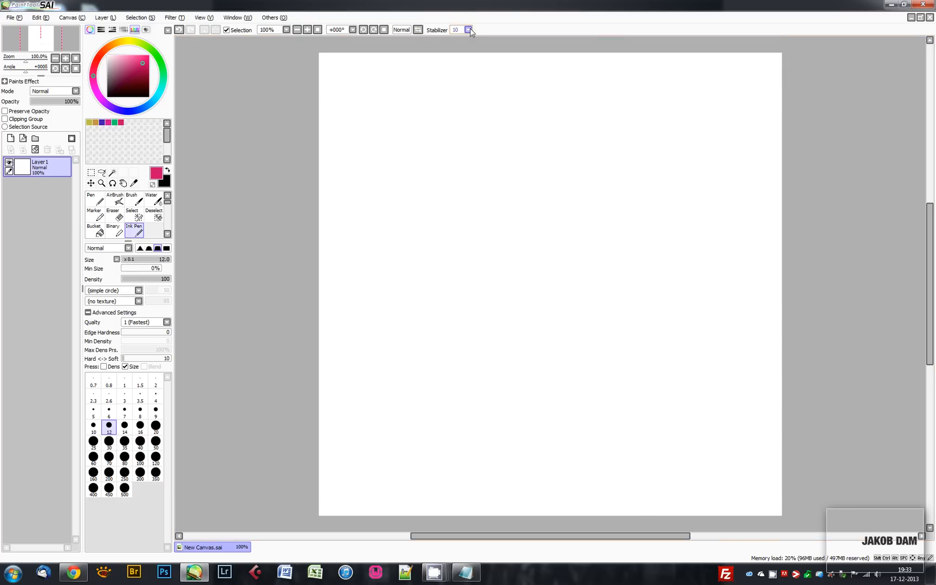
# Set the stabilizer to 0 and draw a shaky vertical test line.
pyautogui.click(470, 31)
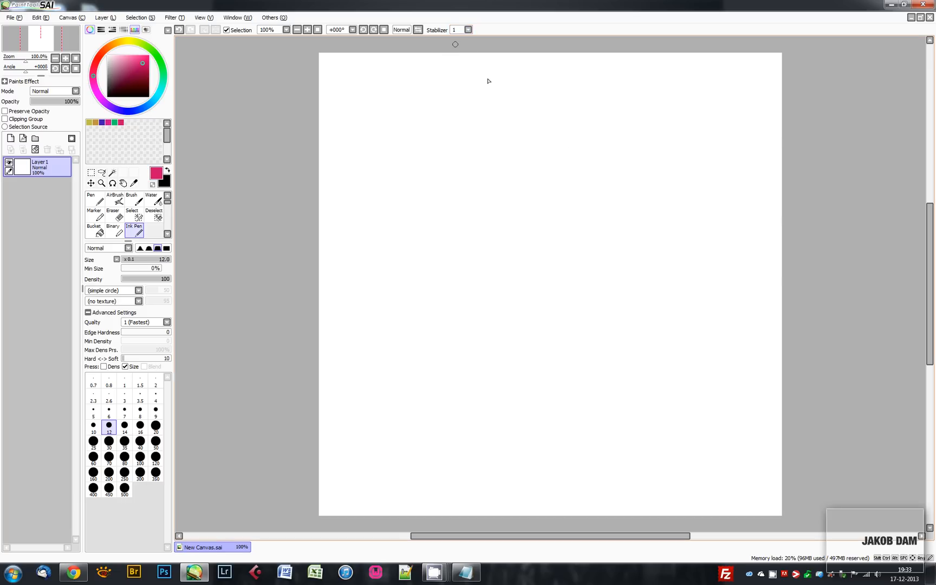
pyautogui.moveTo(481, 137)
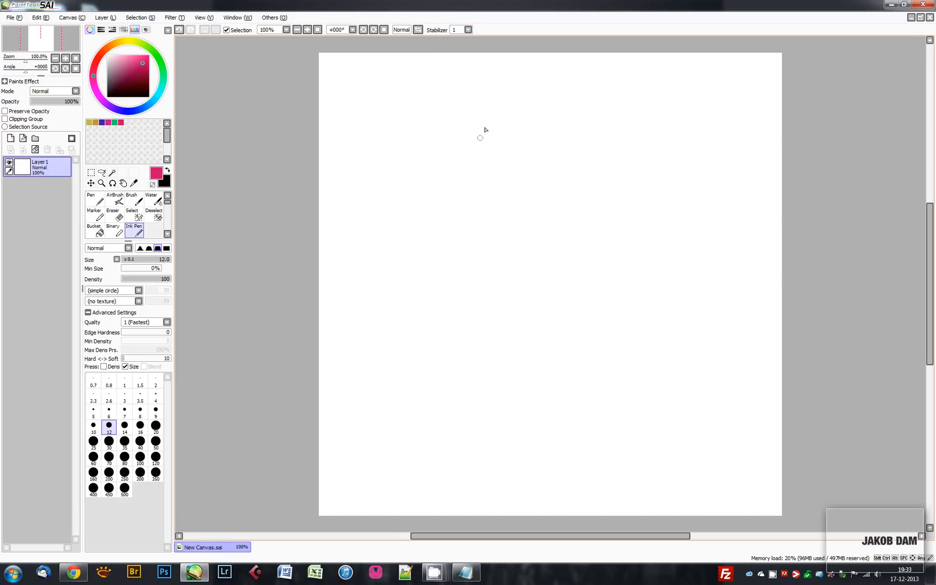
pyautogui.moveTo(480, 127); pyautogui.dragTo(478, 165)
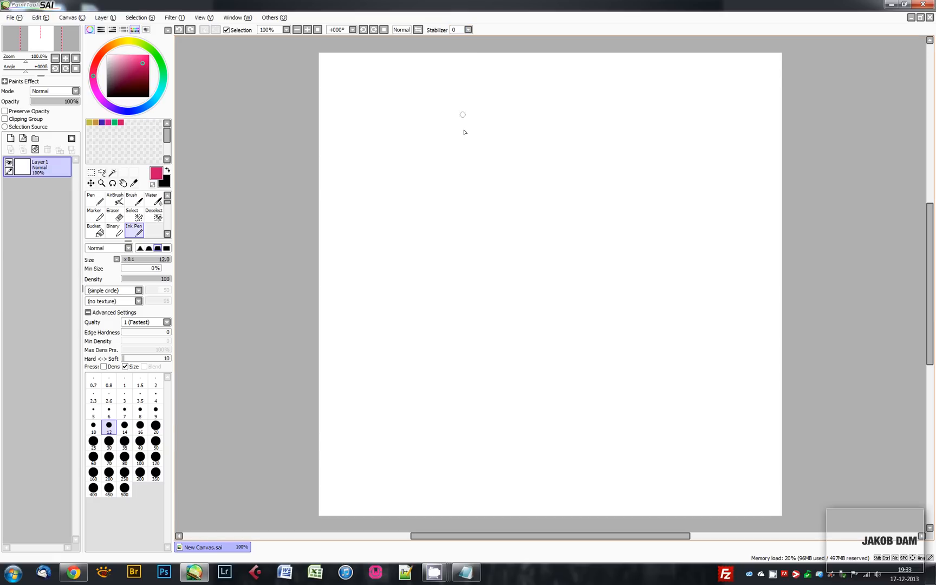
pyautogui.moveTo(479, 143); pyautogui.dragTo(484, 226)
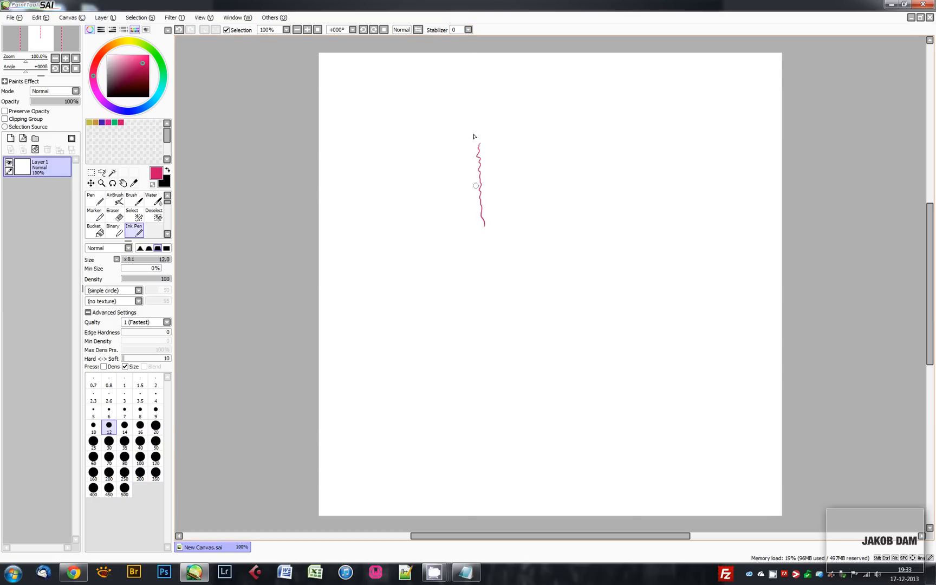
# Set the stabilizer to 15, draw a smooth line beside the shaky one, then clear the test lines.
pyautogui.click(468, 31)
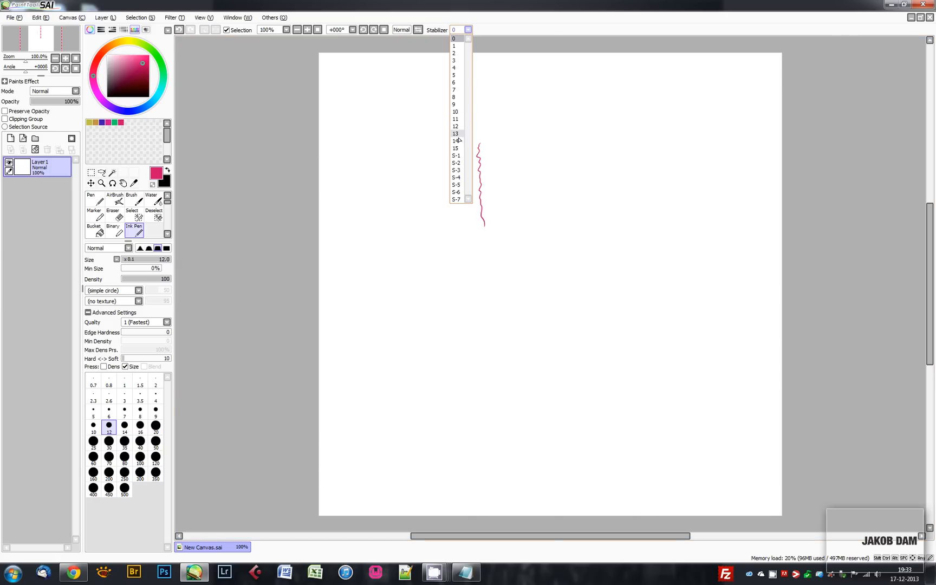
pyautogui.click(455, 133)
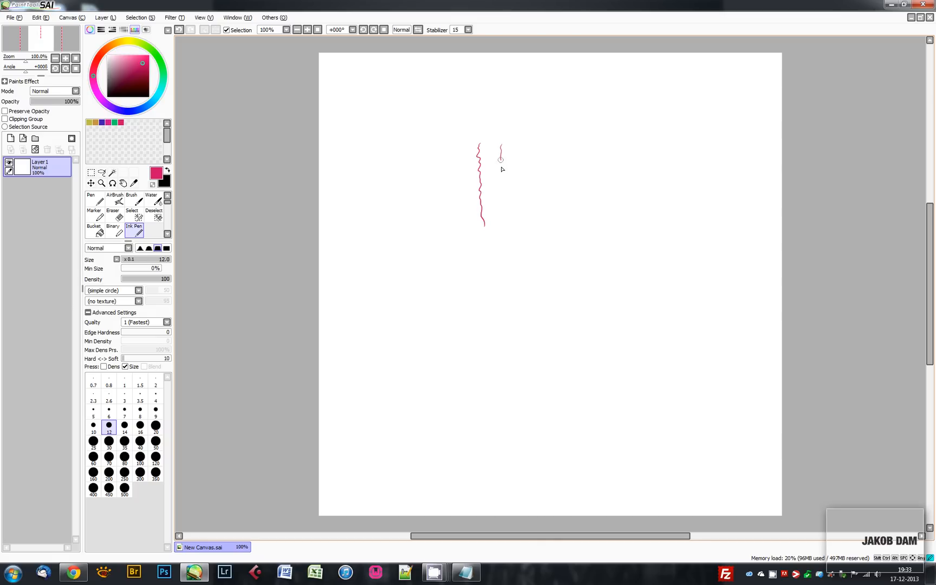
pyautogui.moveTo(500, 158); pyautogui.dragTo(506, 230)
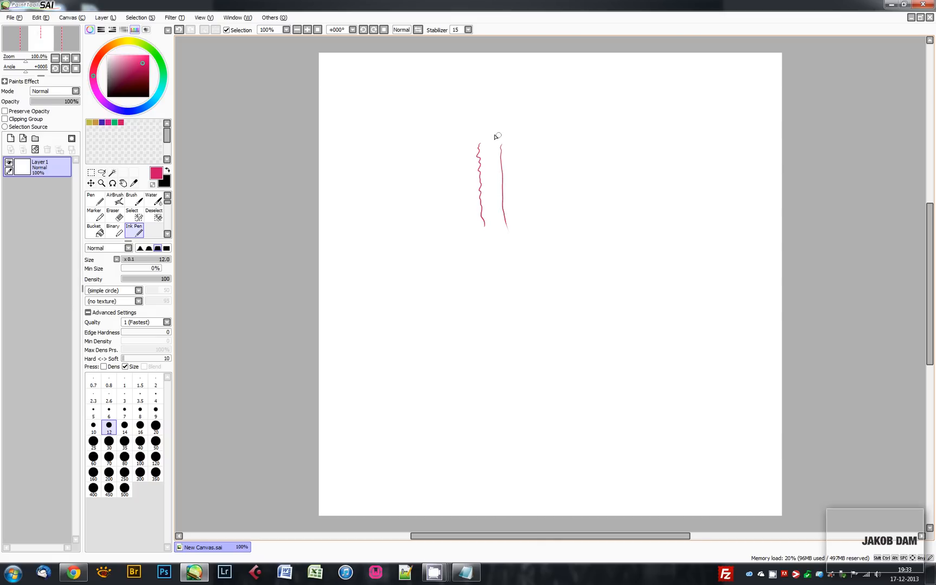
pyautogui.moveTo(502, 203)
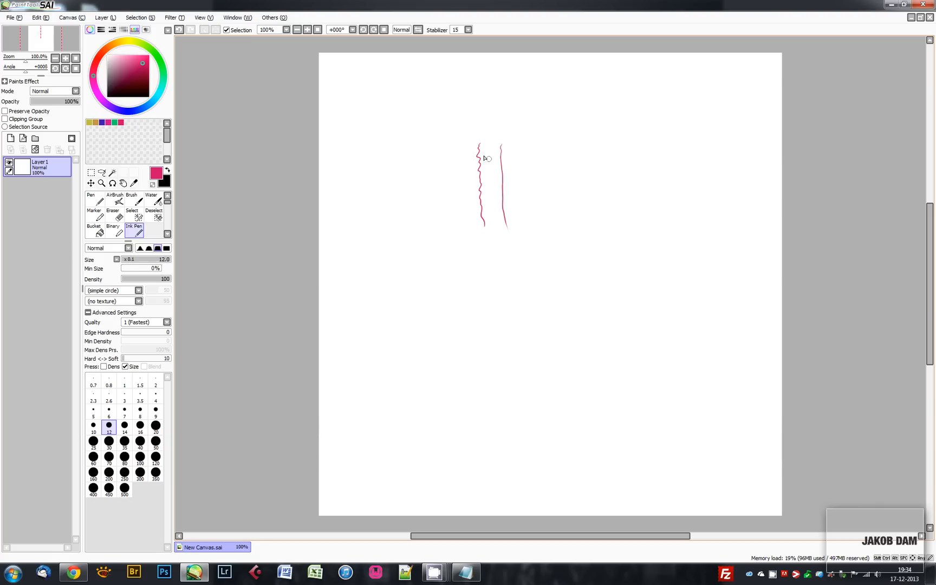
pyautogui.click(468, 30)
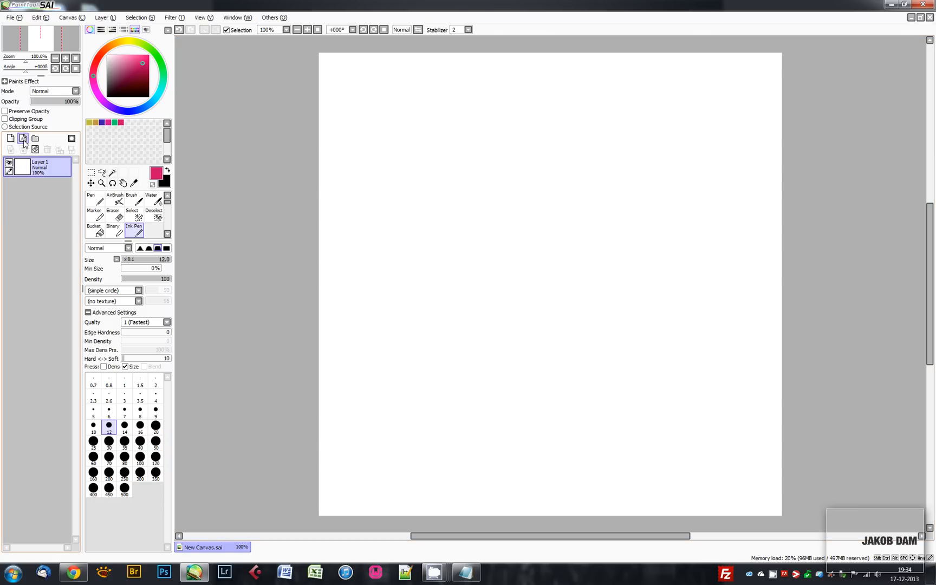
# Add a new vector linework layer and draw curved strokes on it with stabilizer 15.
pyautogui.click(22, 139)
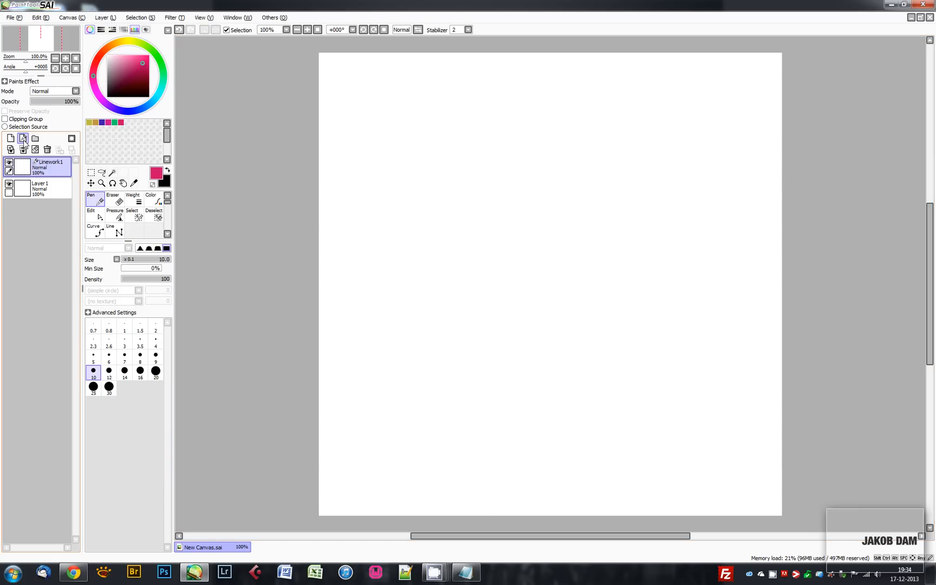
pyautogui.moveTo(496, 211)
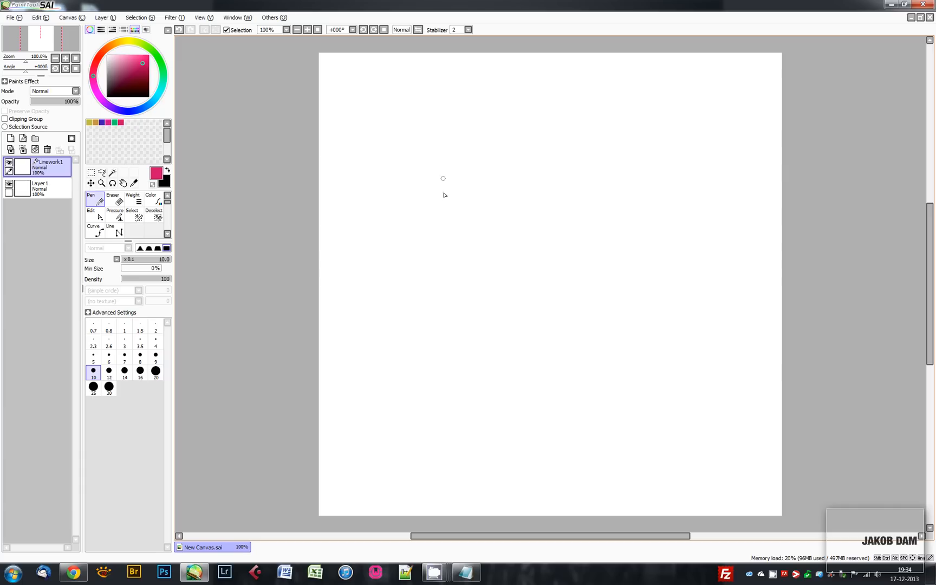
pyautogui.moveTo(462, 114); pyautogui.dragTo(494, 223)
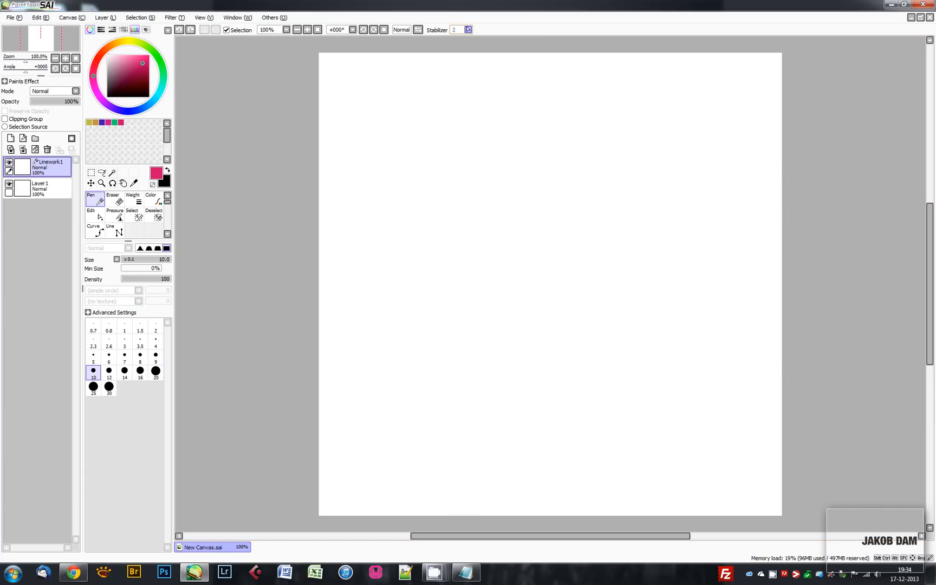
pyautogui.moveTo(440, 102); pyautogui.dragTo(425, 139)
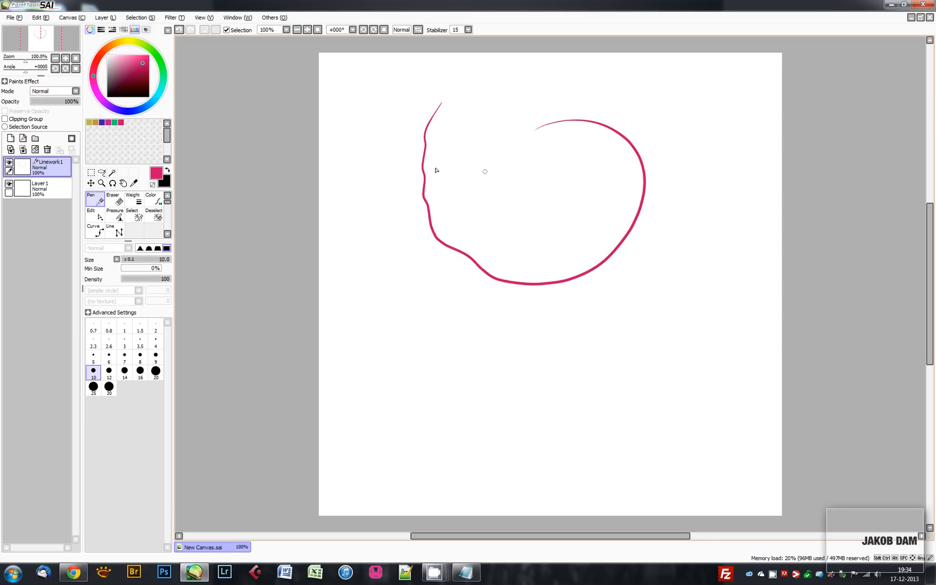
# Draw more looping vector strokes, then delete the linework layer leaving one blank layer.
pyautogui.moveTo(392, 194); pyautogui.dragTo(621, 358)
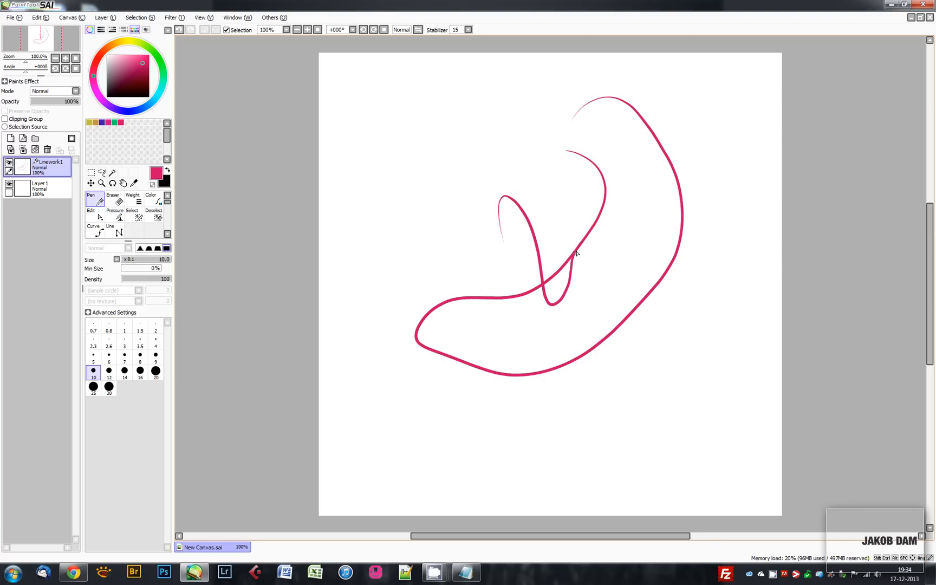
pyautogui.moveTo(574, 250); pyautogui.dragTo(460, 425)
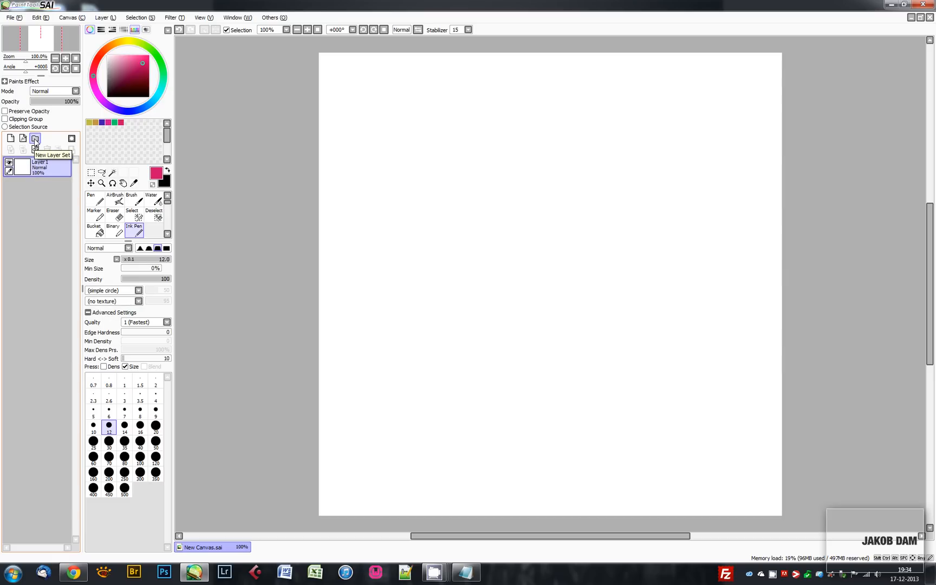
# Create layer set Set1 above Layer1 and try adding a layer mask.
pyautogui.click(35, 138)
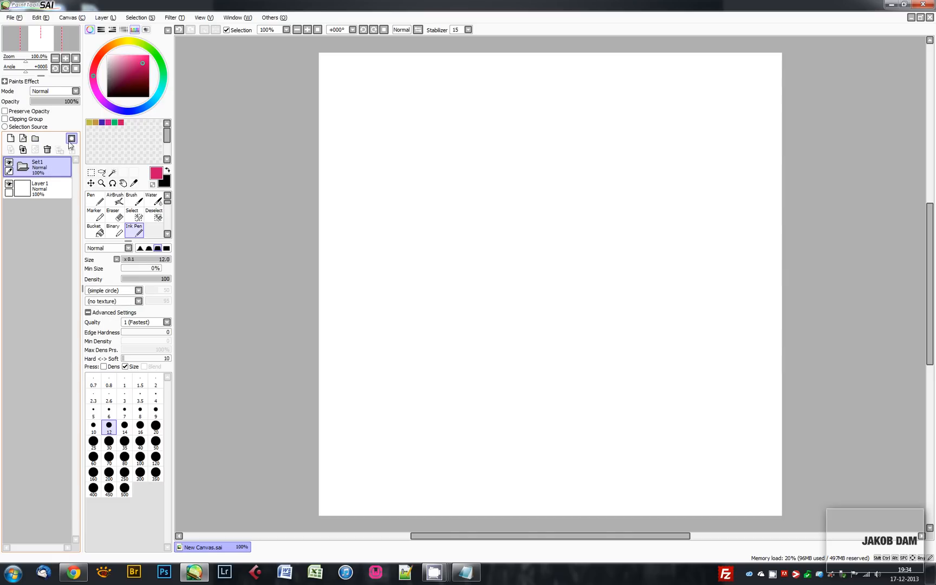
pyautogui.moveTo(72, 139)
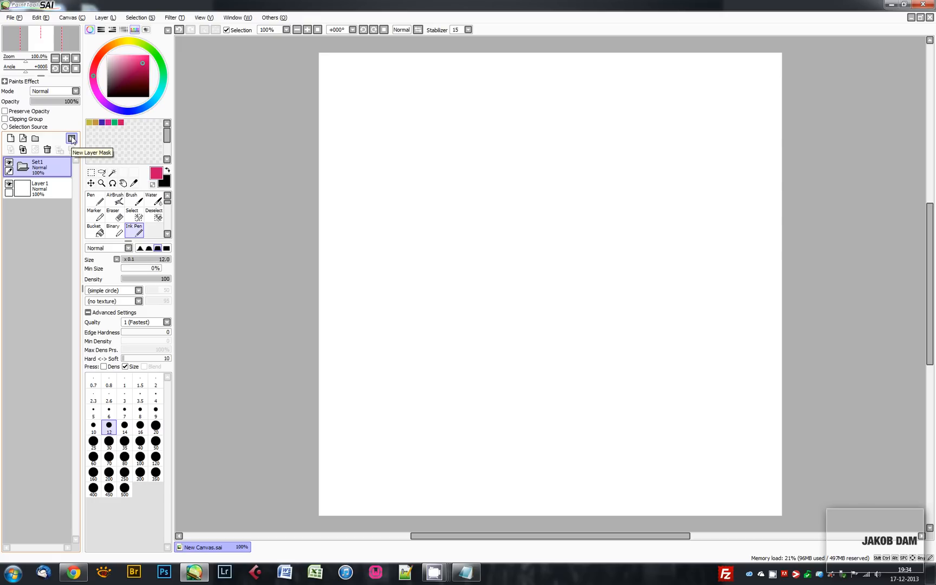
pyautogui.click(39, 189)
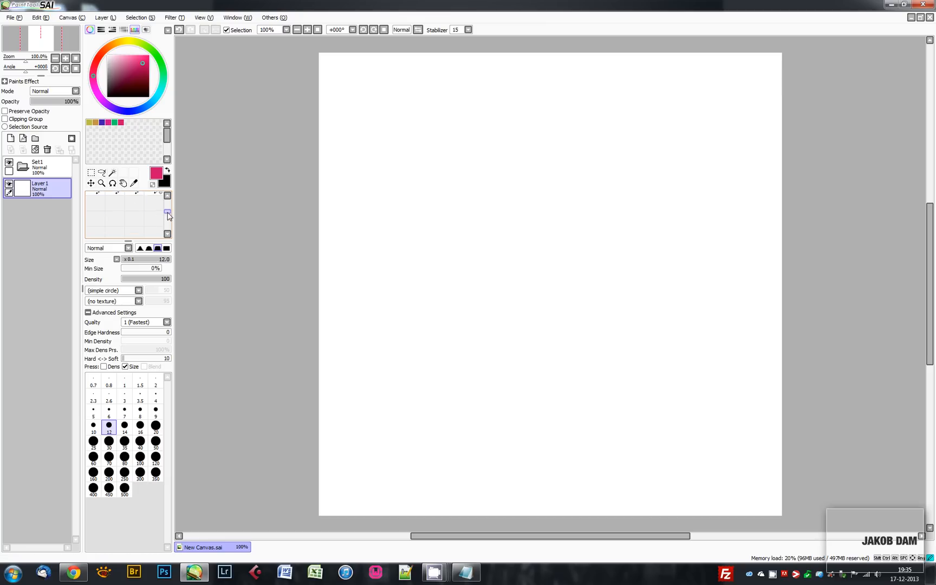
# Scroll the tool slots down to reveal the Acrylic, Paper, Crayon and Blur brushes.
pyautogui.click(168, 206)
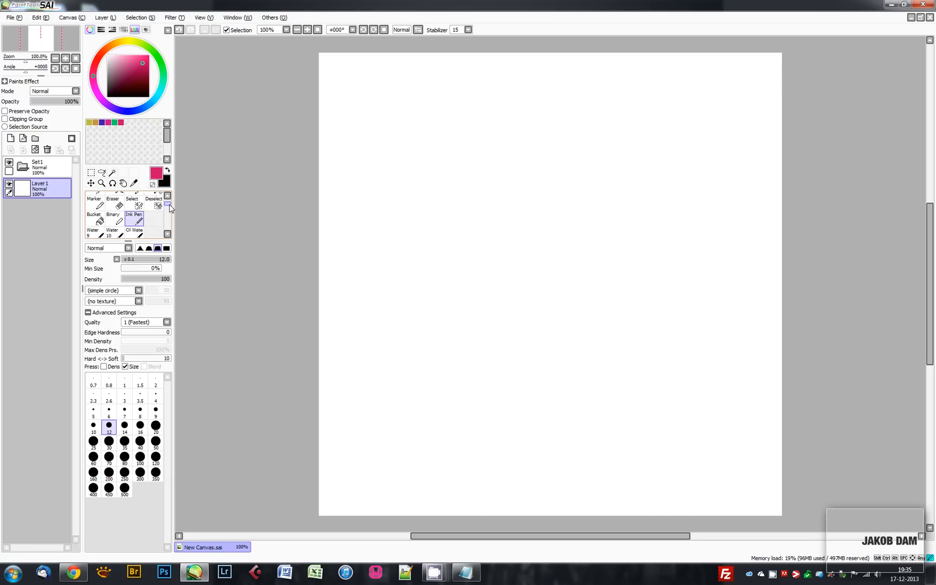
pyautogui.click(169, 213)
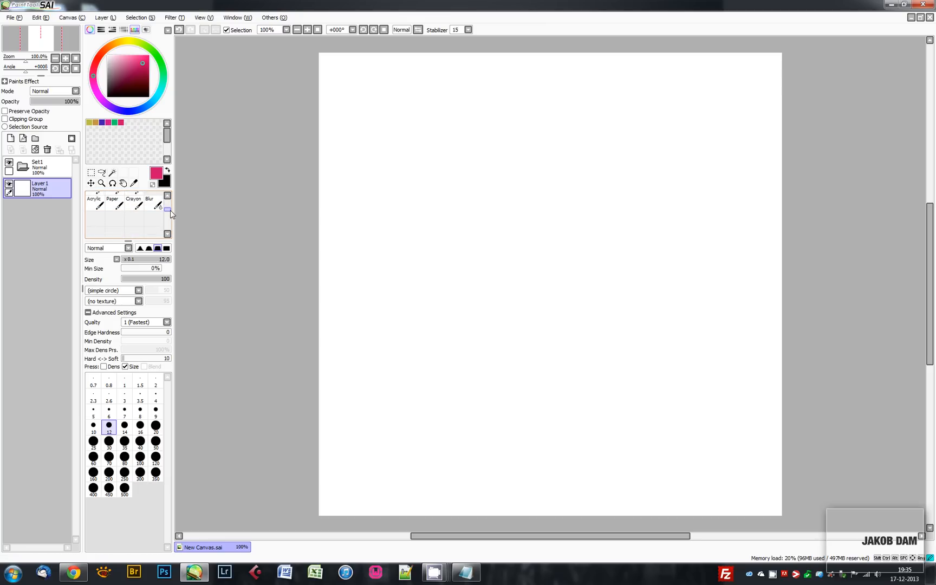